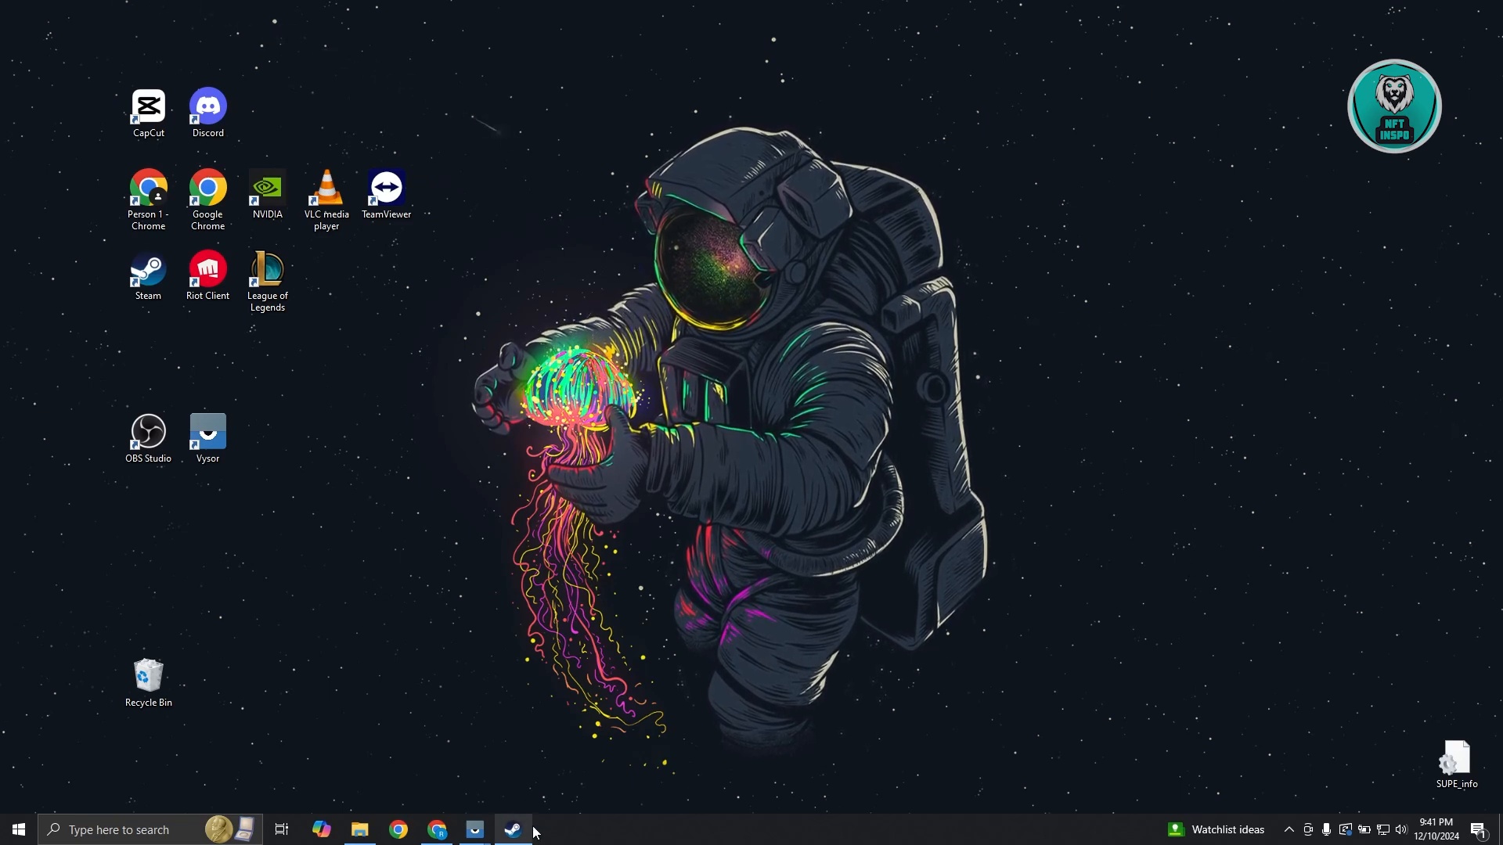
Restore the Steam window from the taskbar, showing the Path of Exile 2 library page
{"action": "left_click", "coordinate": [512, 829]}
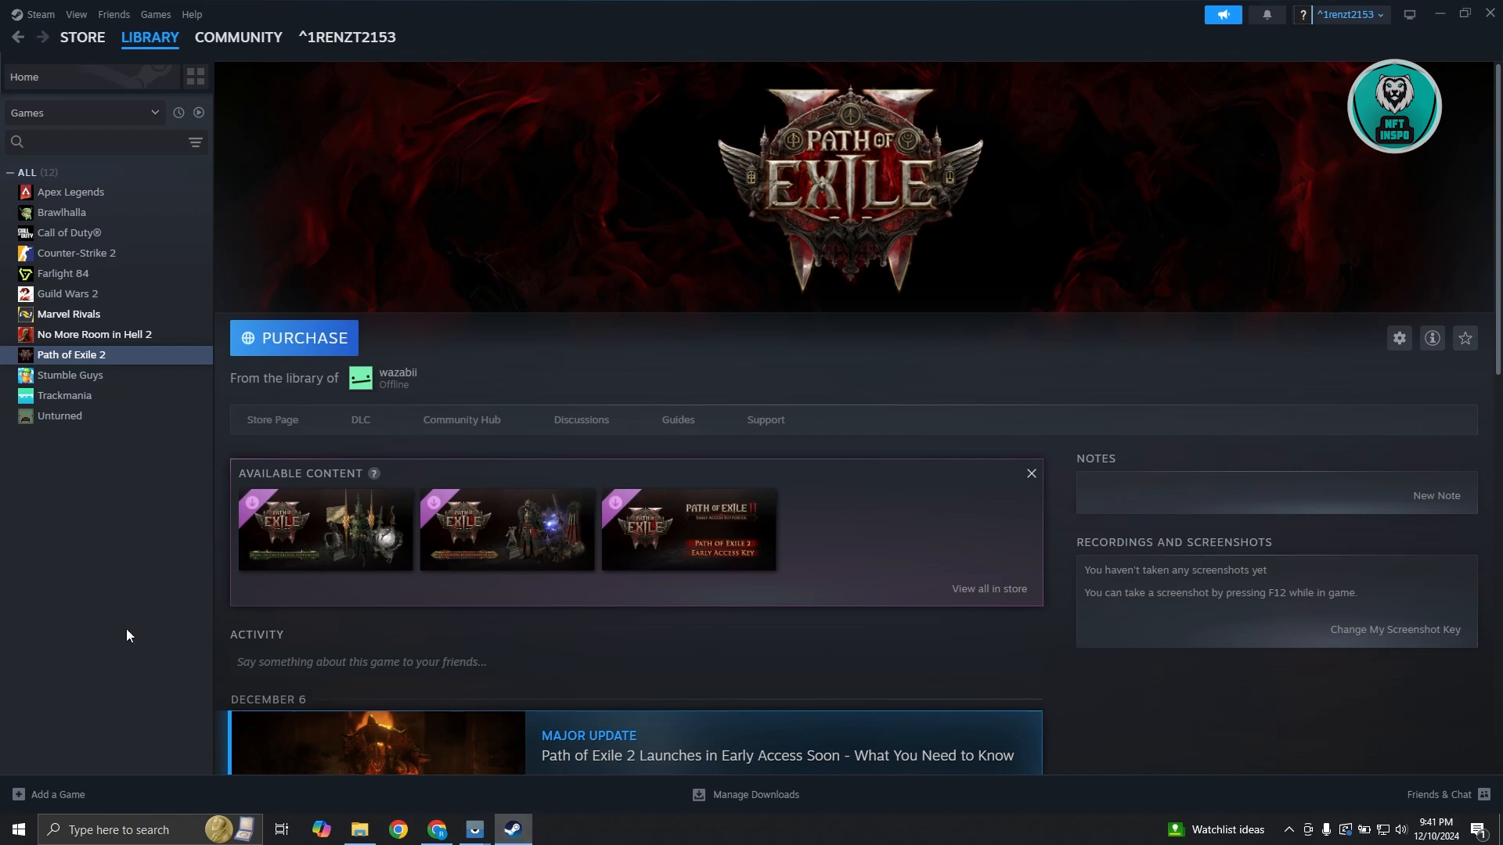
{"action": "mouse_move", "coordinate": [374, 626]}
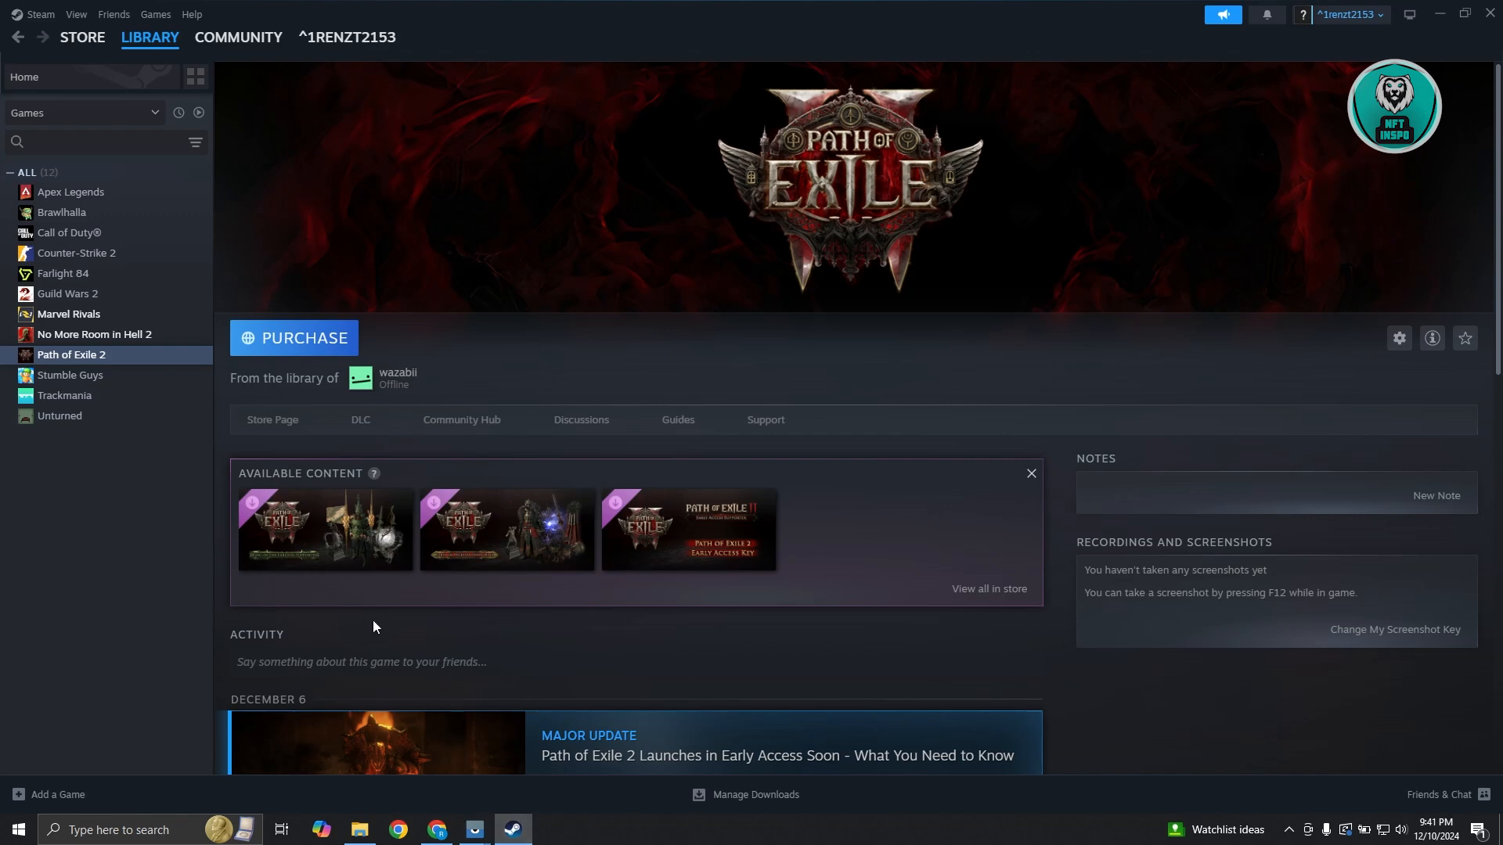
{"action": "mouse_move", "coordinate": [67, 355]}
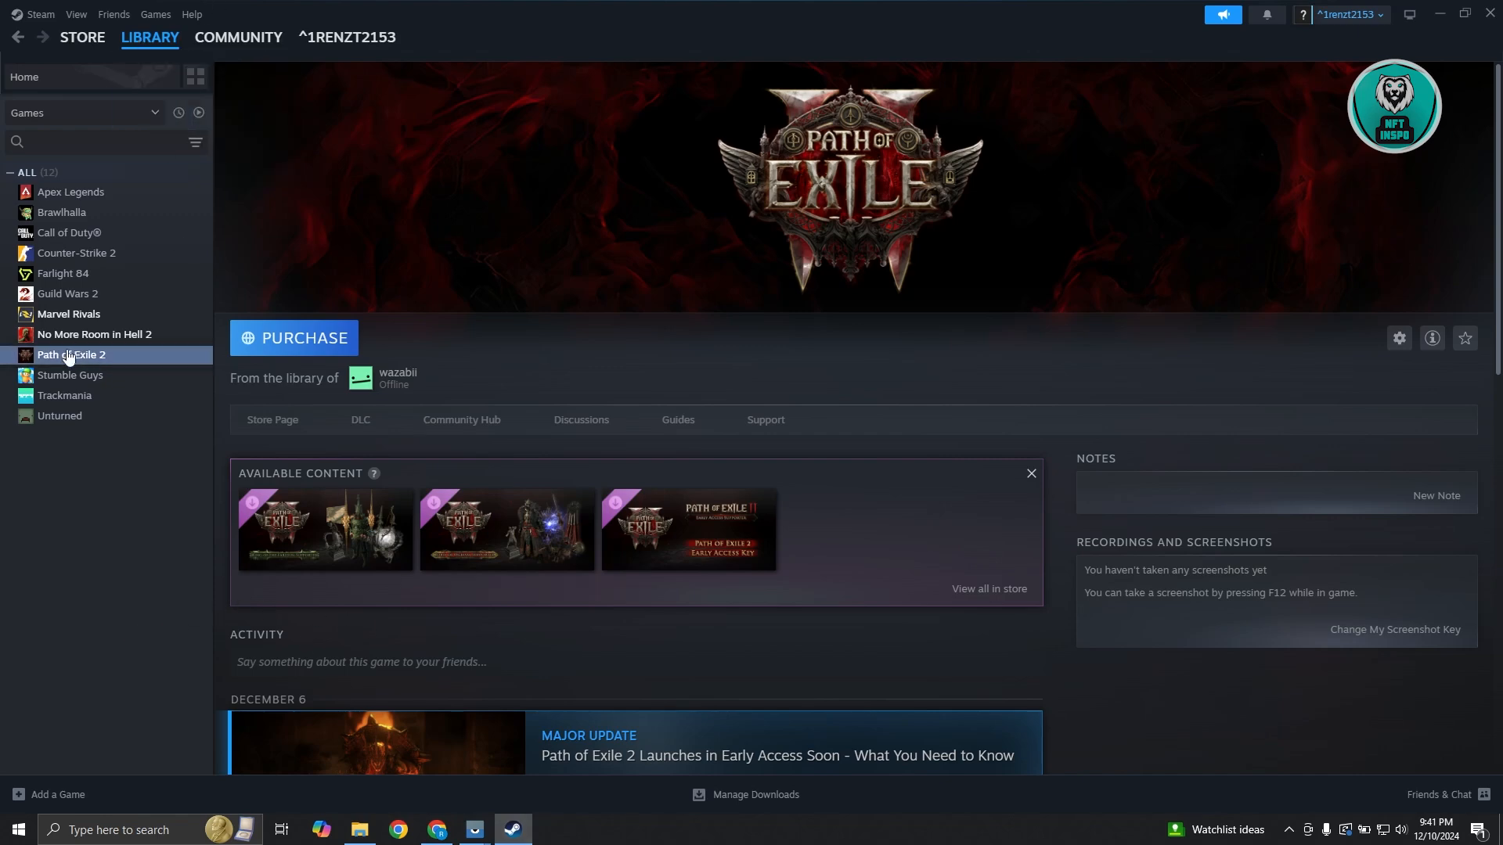
{"action": "right_click", "coordinate": [71, 355]}
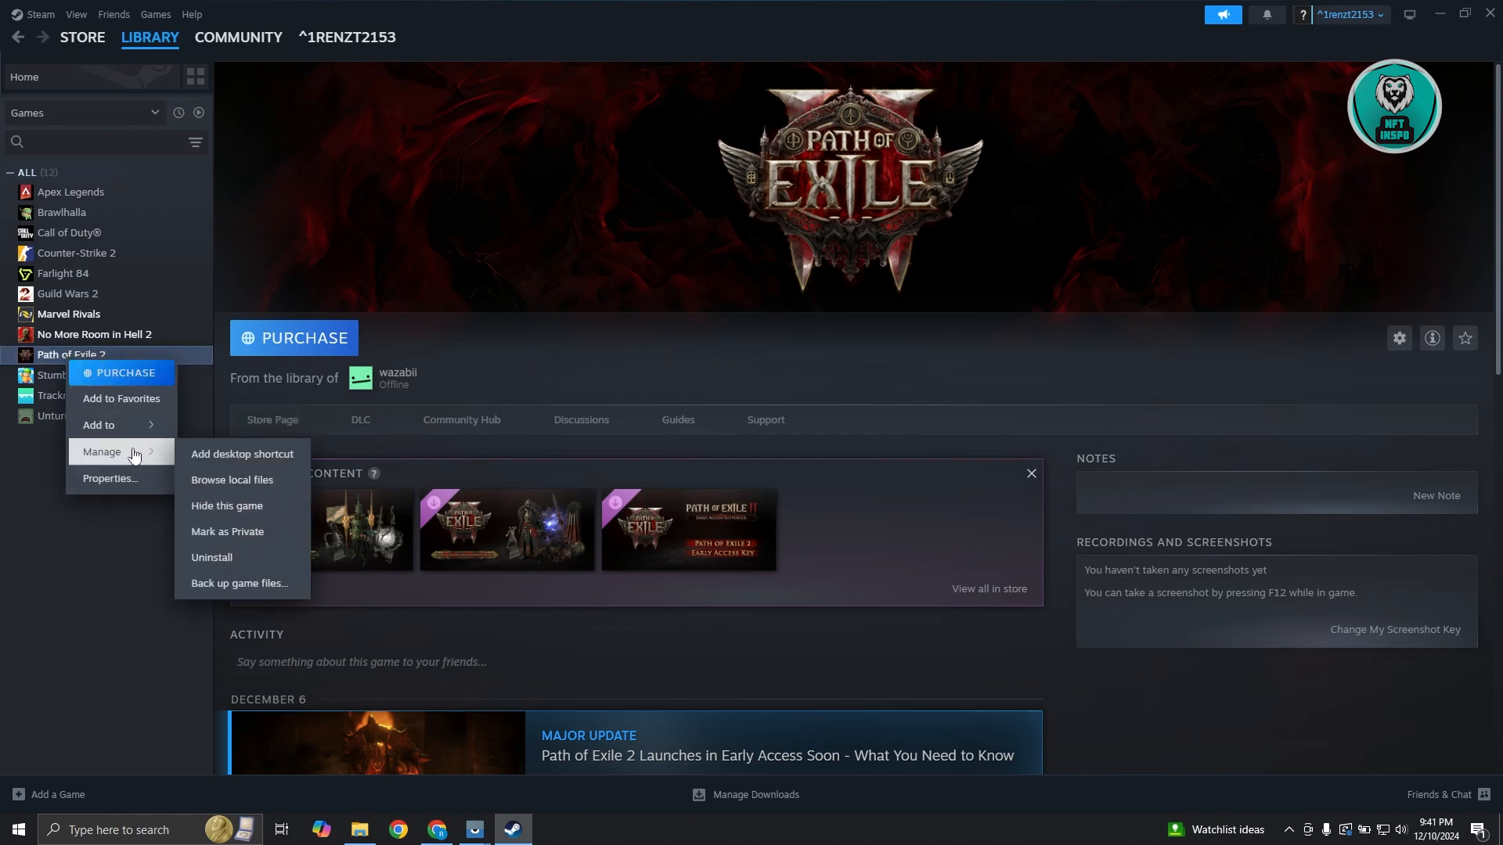
{"action": "left_click", "coordinate": [110, 478]}
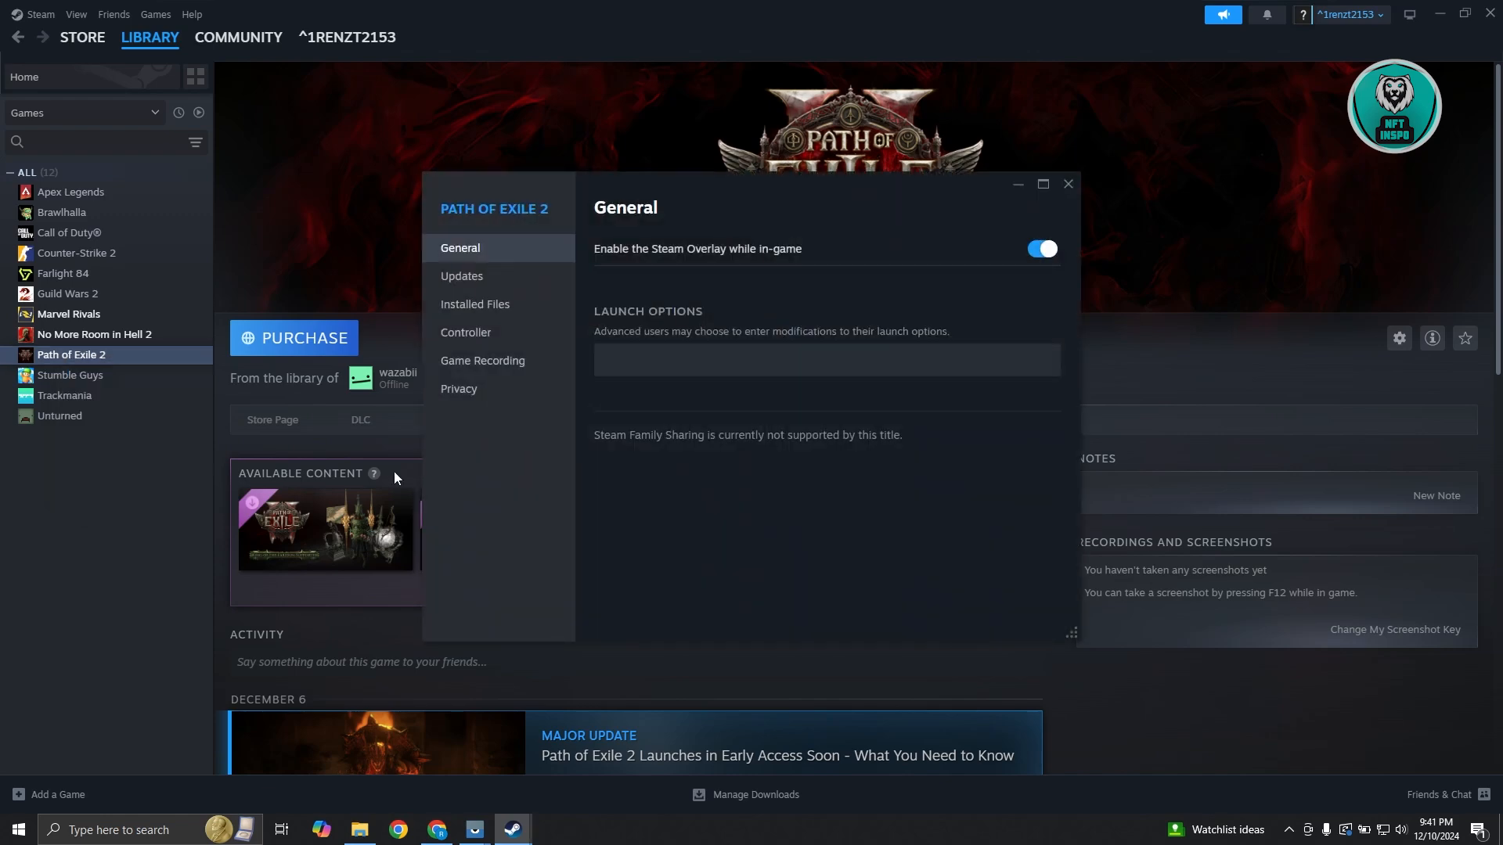
{"action": "left_click", "coordinate": [473, 304]}
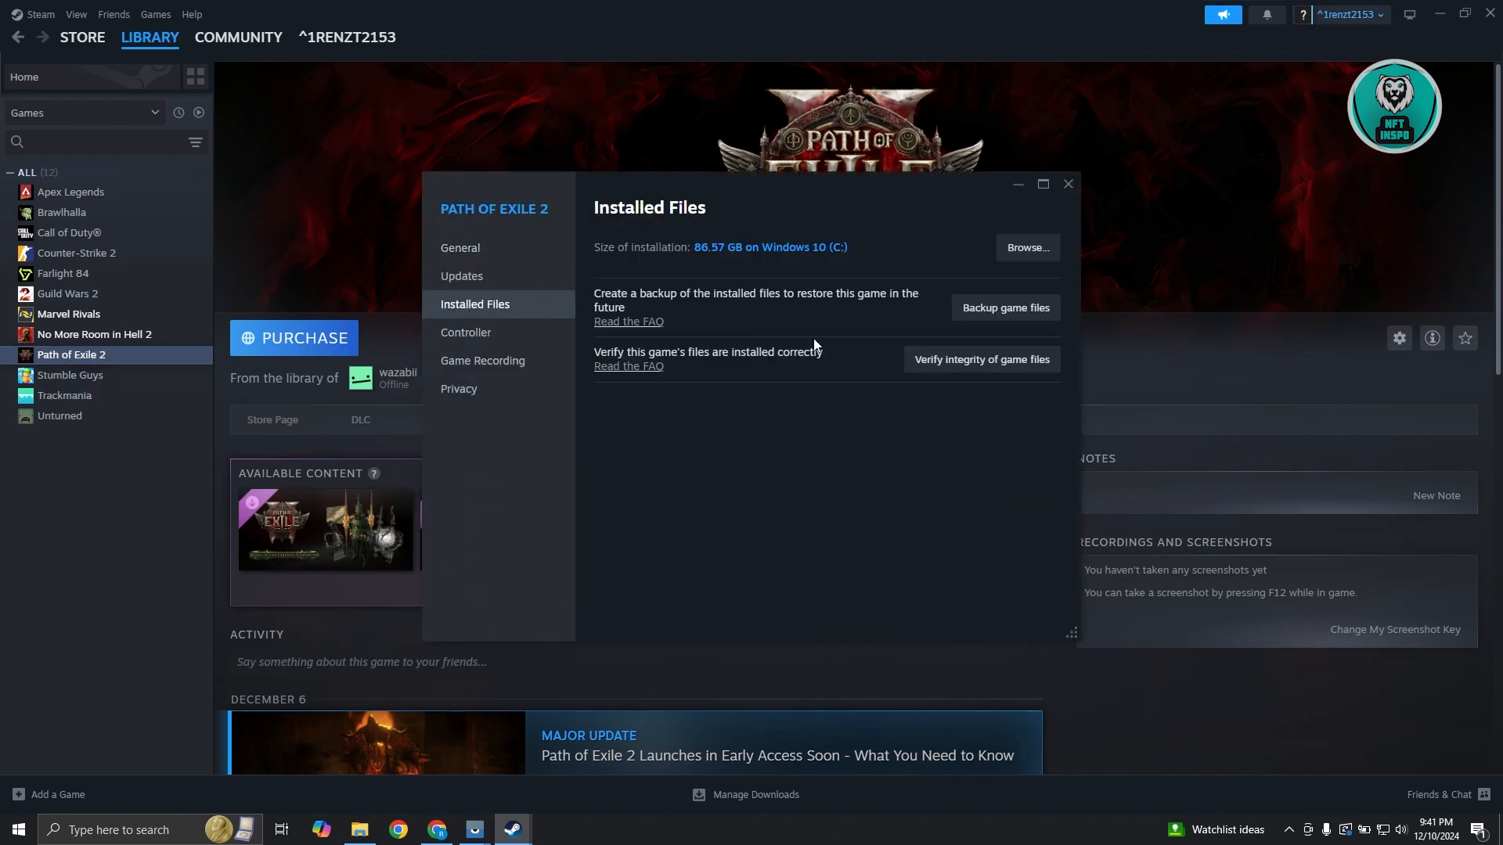
{"action": "mouse_move", "coordinate": [996, 371]}
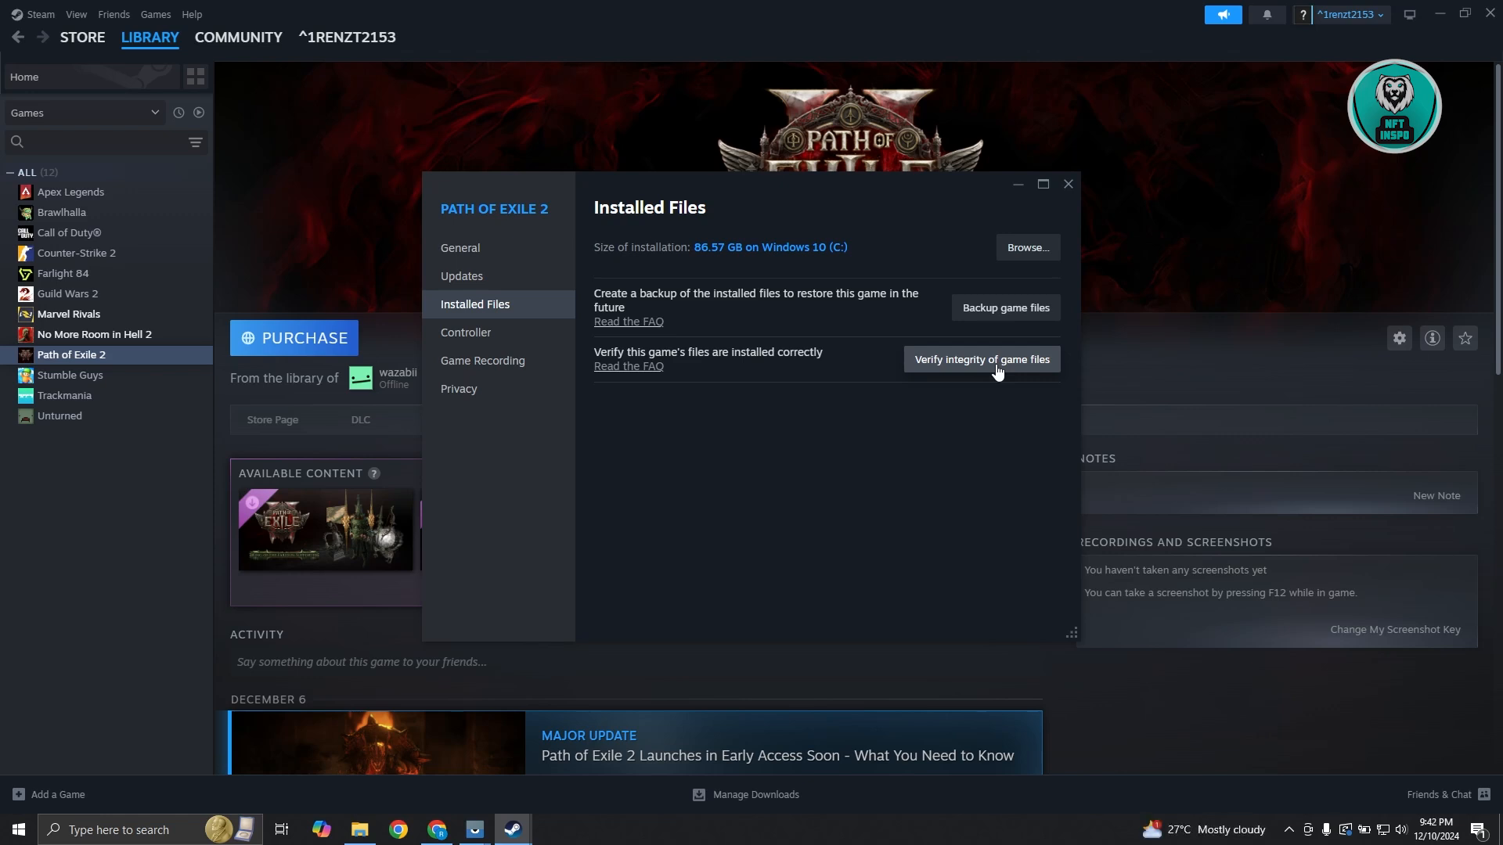
{"action": "mouse_move", "coordinate": [1068, 183]}
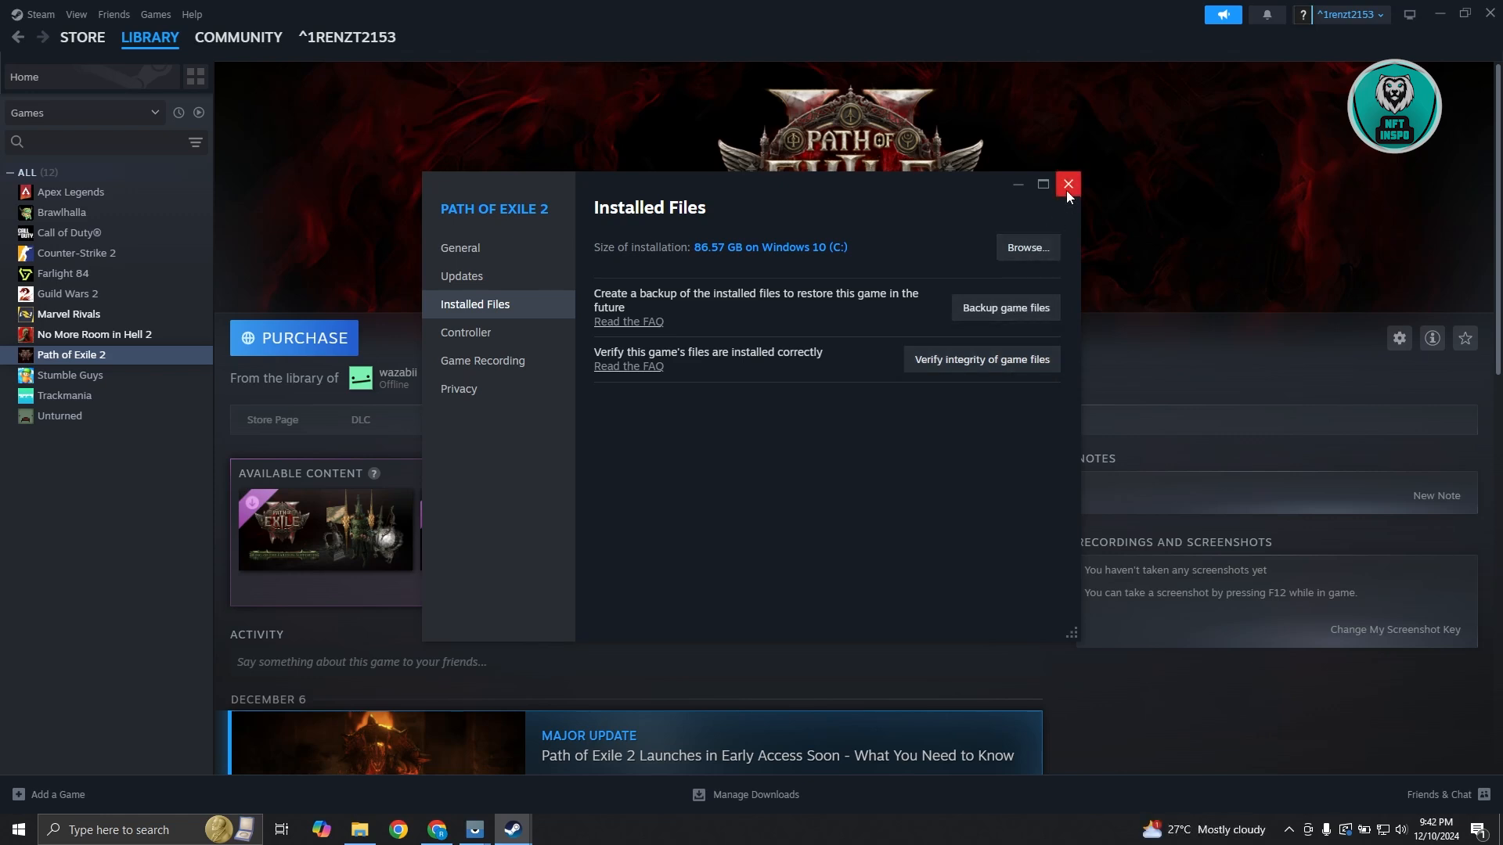
{"action": "left_click", "coordinate": [1067, 183]}
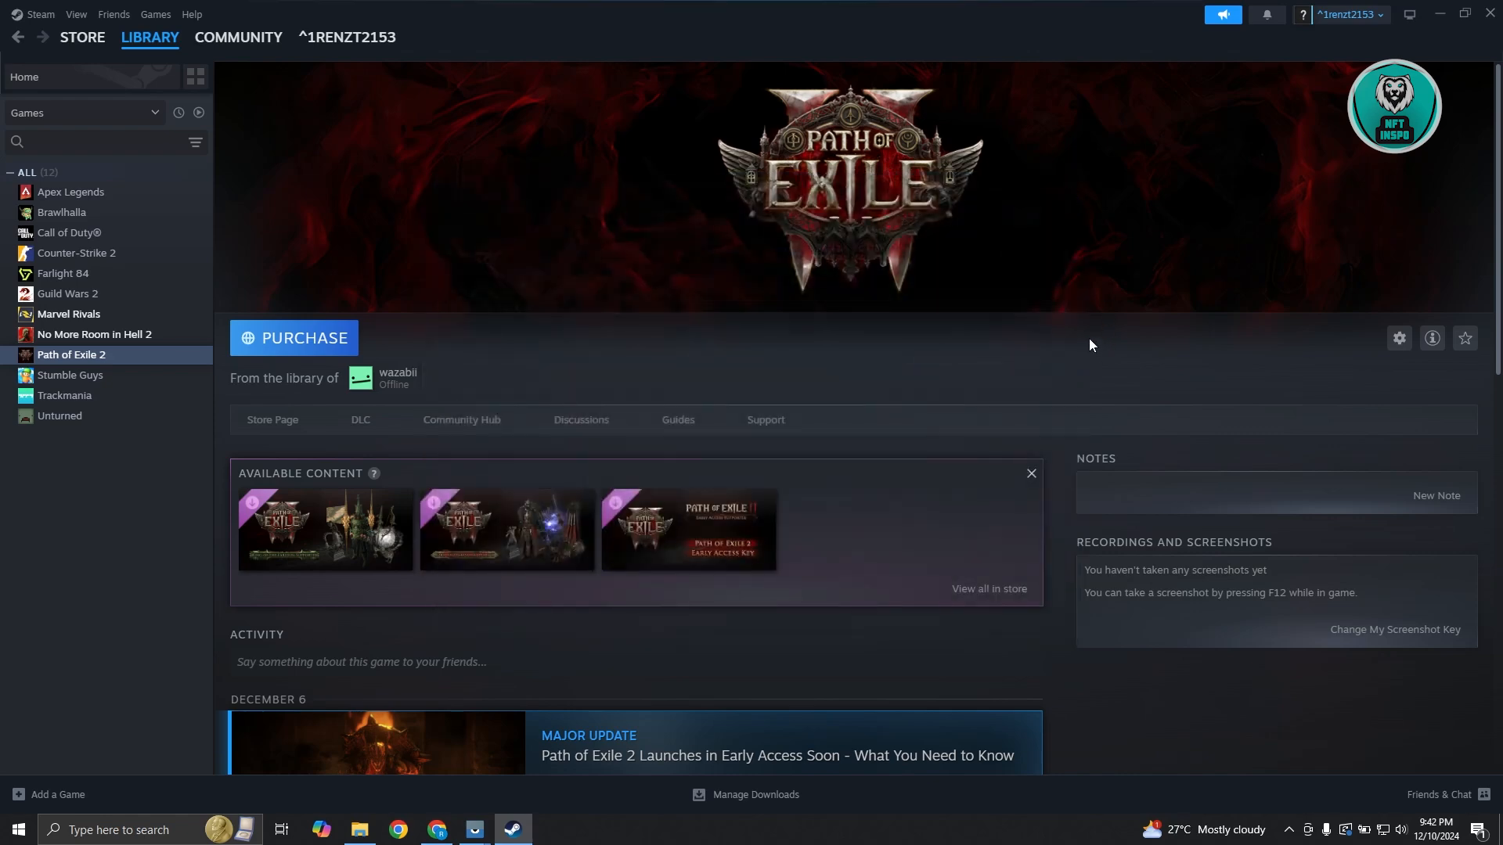
{"action": "mouse_move", "coordinate": [1435, 14]}
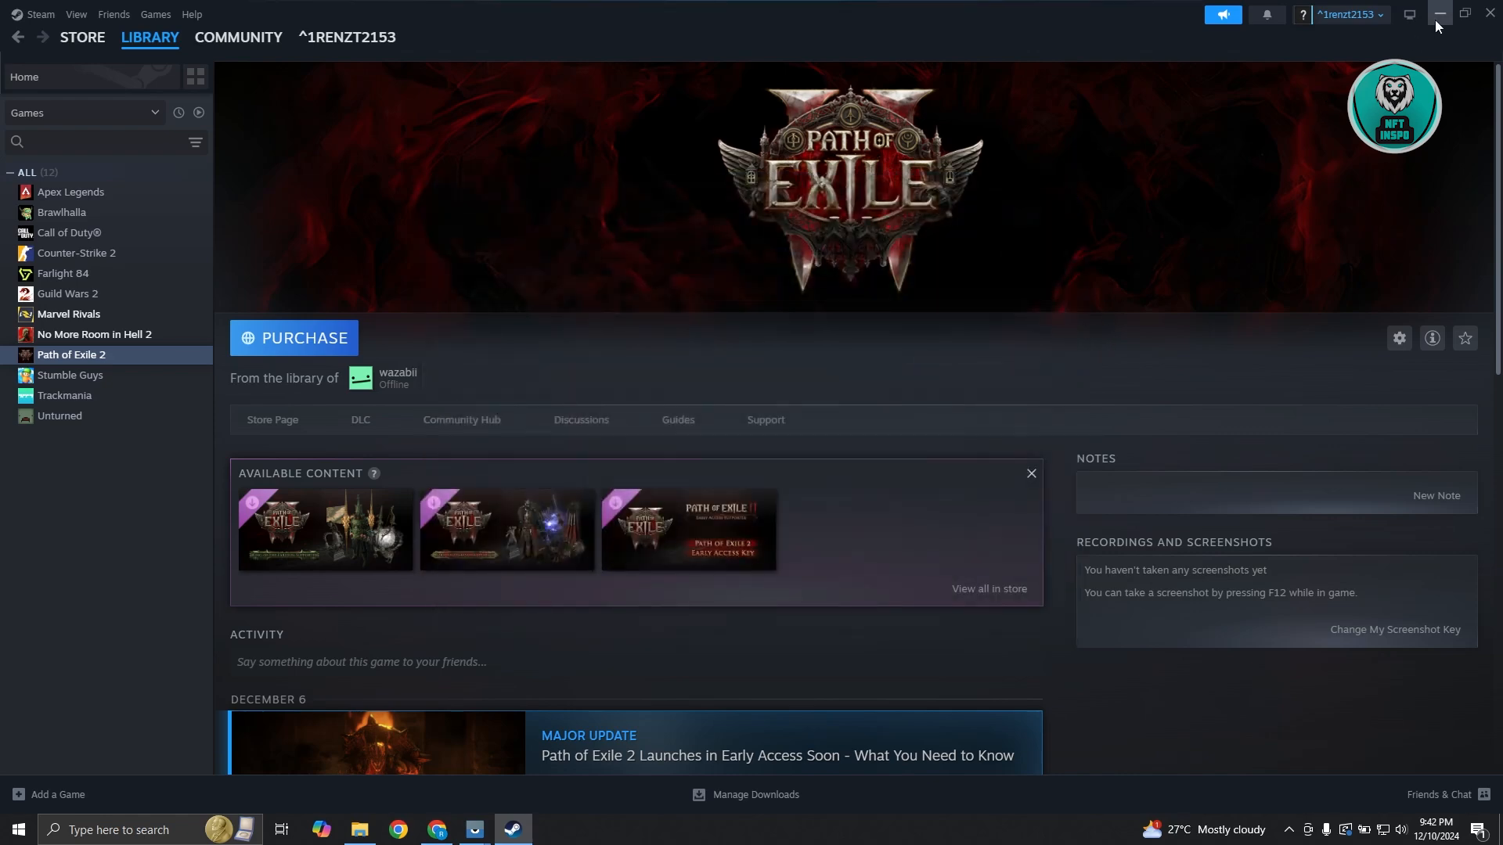
Minimize Steam, search 'update', confirm Windows Update shows up to date, then close Settings
{"action": "left_click", "coordinate": [1435, 13]}
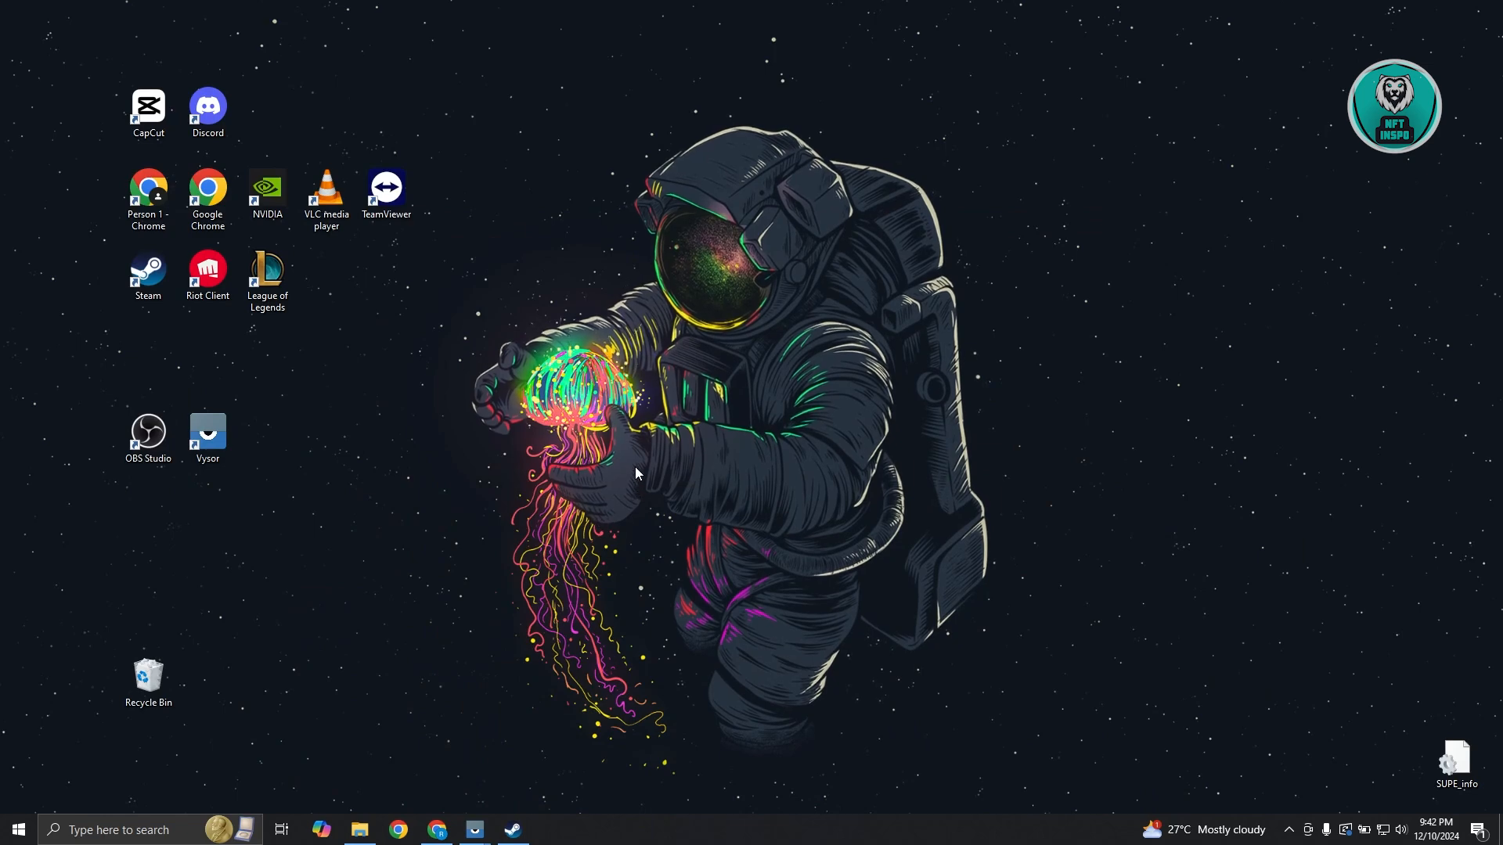
{"action": "left_click", "coordinate": [115, 830]}
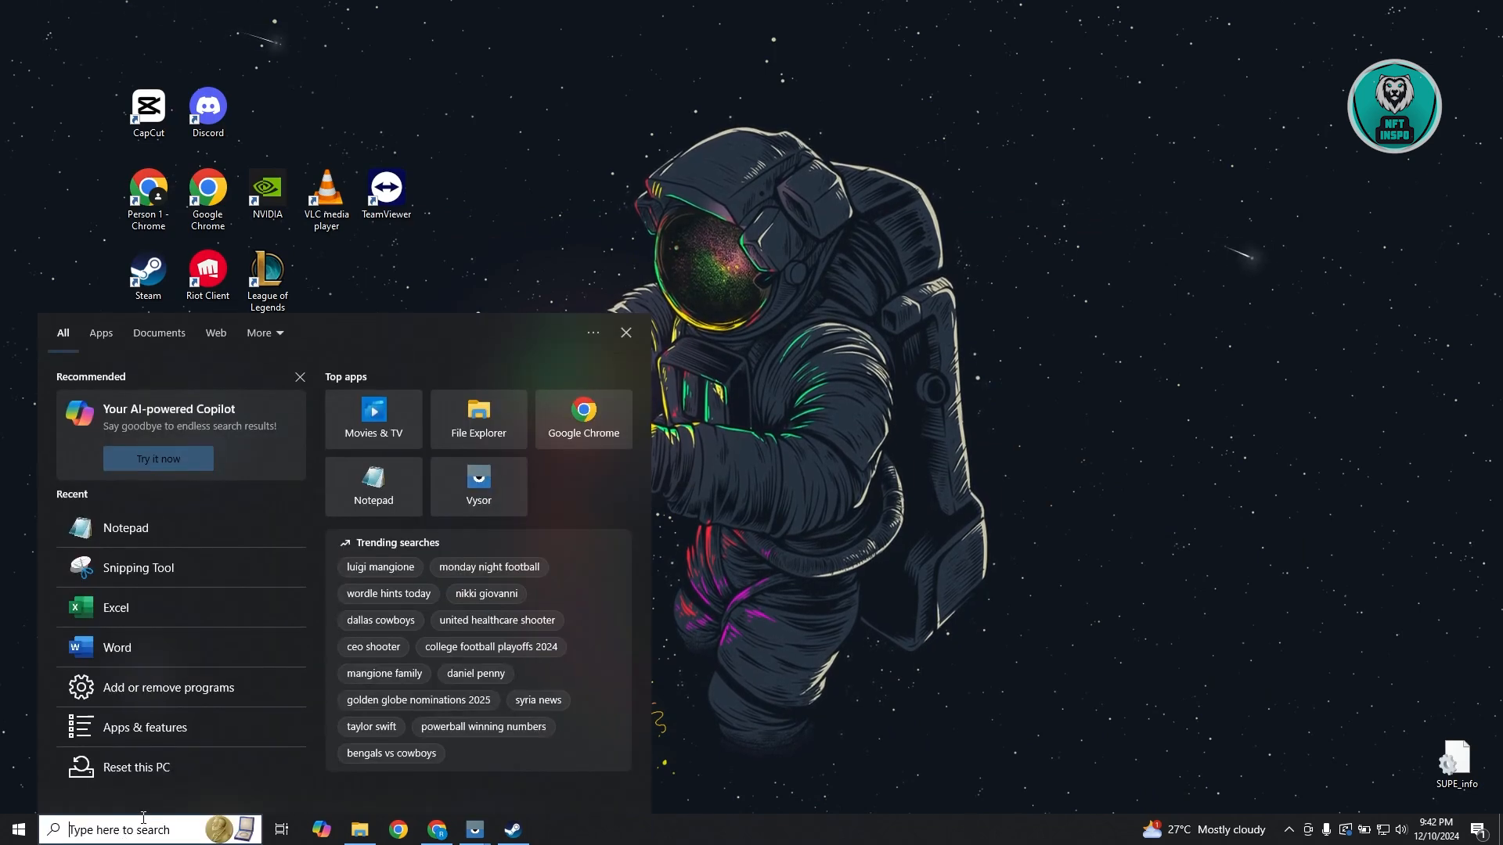
{"action": "type", "text": "update"}
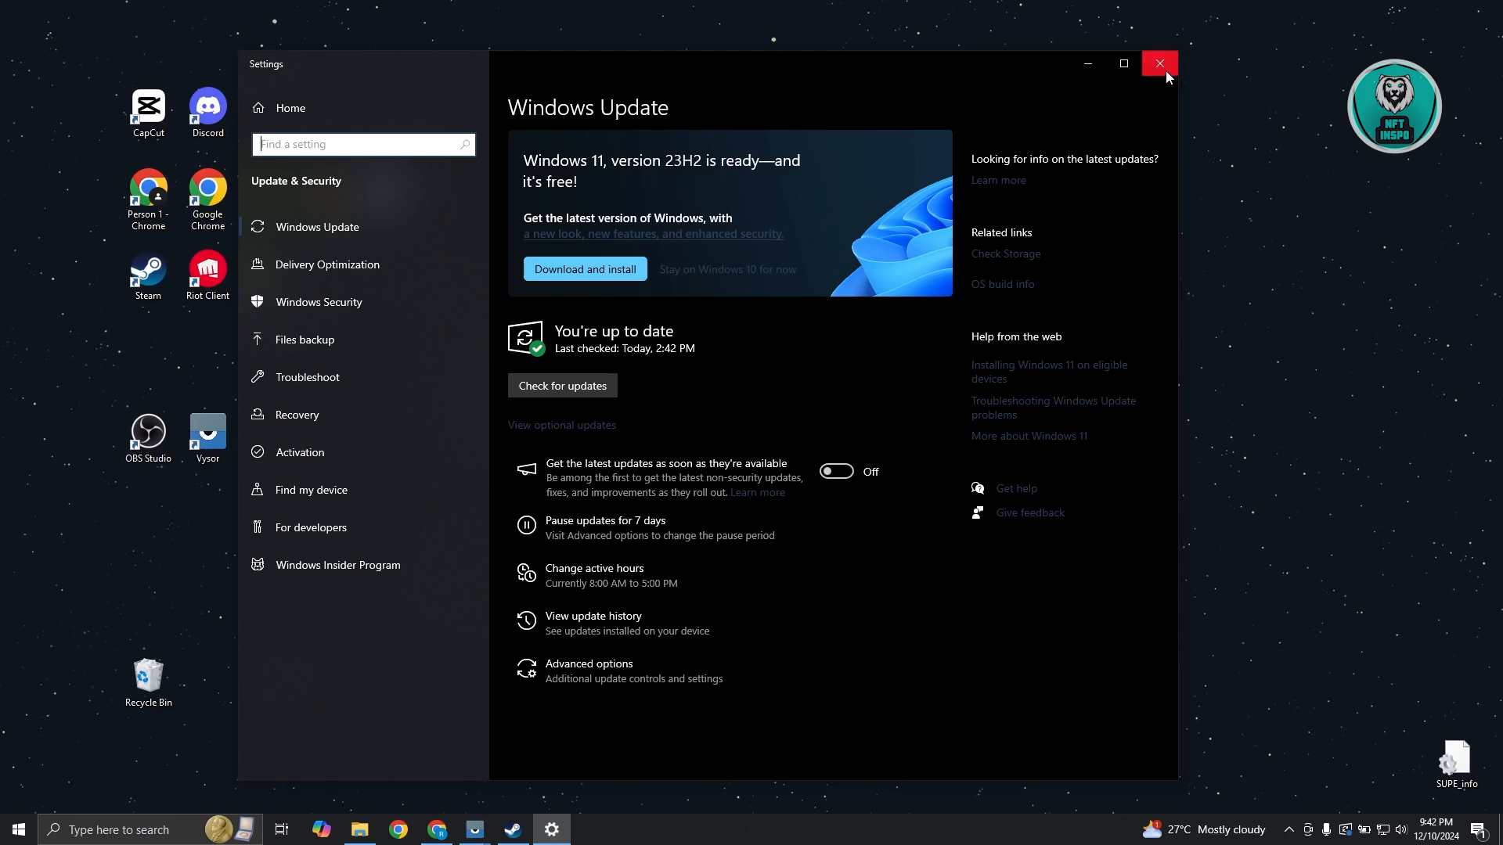
{"action": "left_click", "coordinate": [1158, 63]}
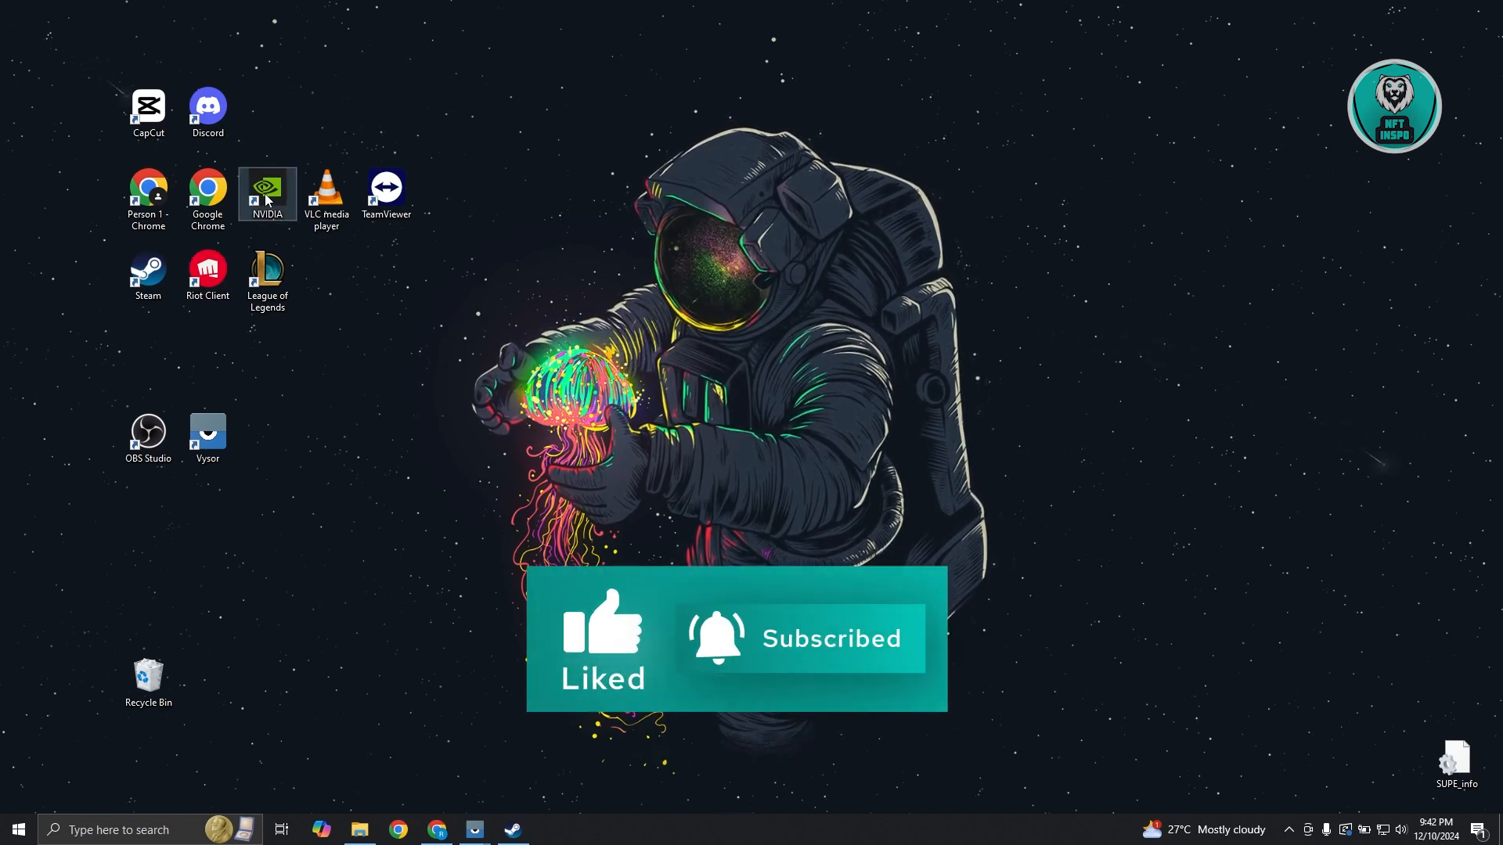
Launch NVIDIA App, view the Game Ready Driver 566.36 on Drivers, then minimize it
{"action": "double_click", "coordinate": [266, 191]}
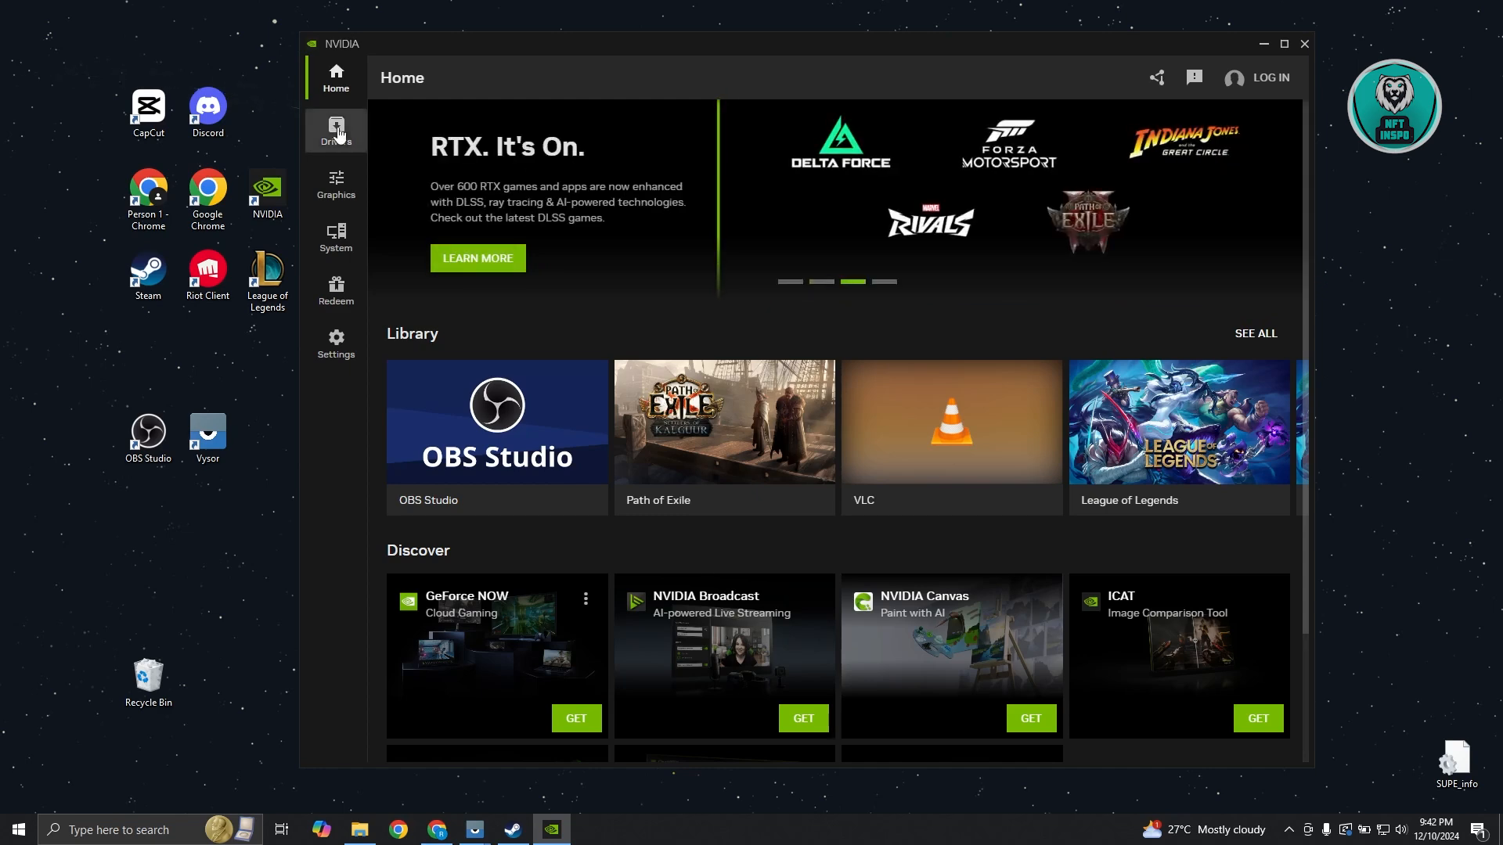
{"action": "left_click", "coordinate": [336, 129]}
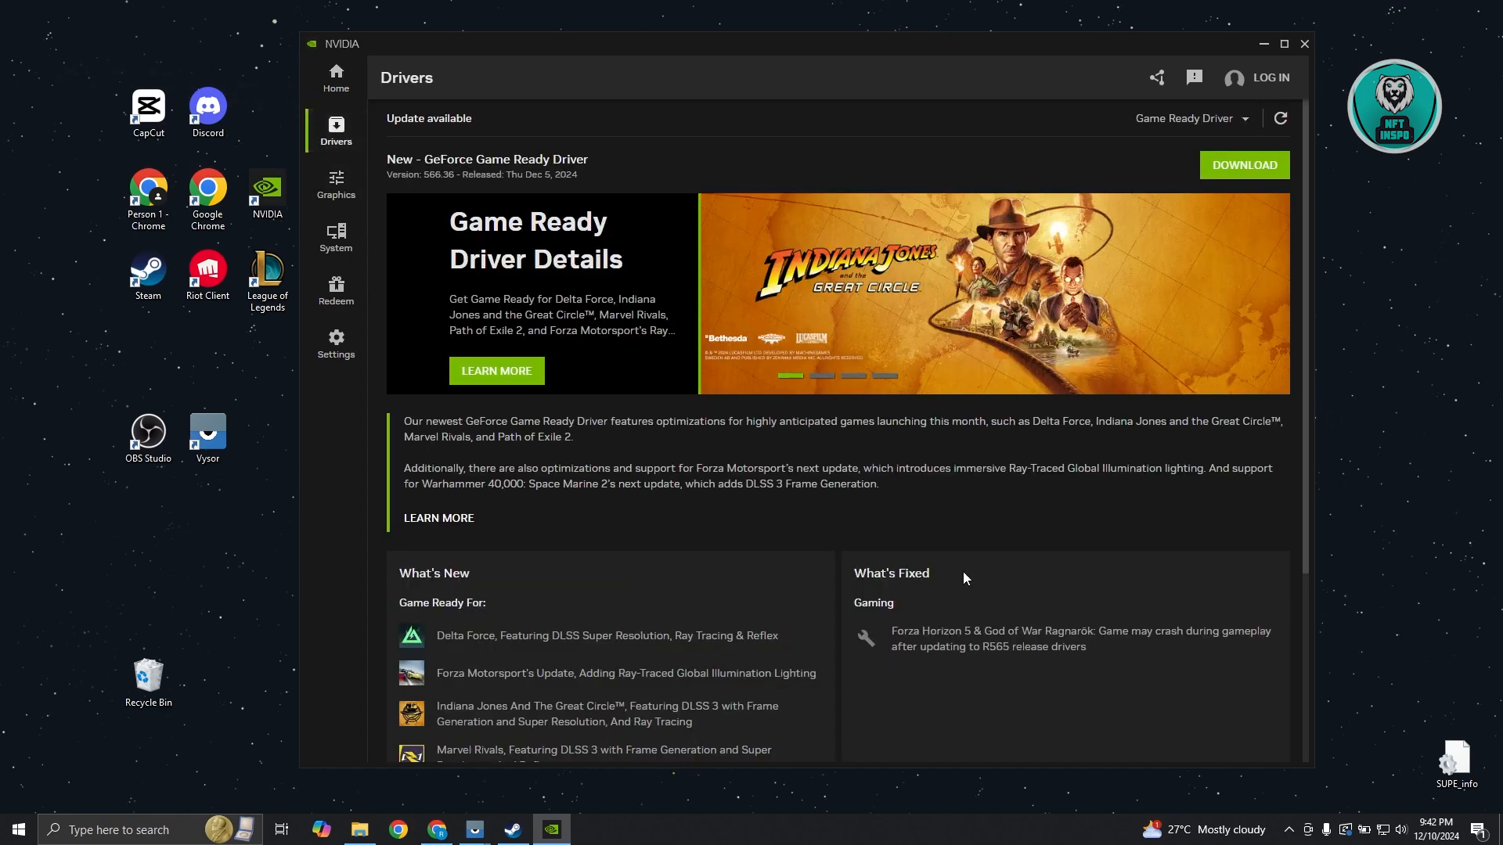
{"action": "mouse_move", "coordinate": [1212, 195]}
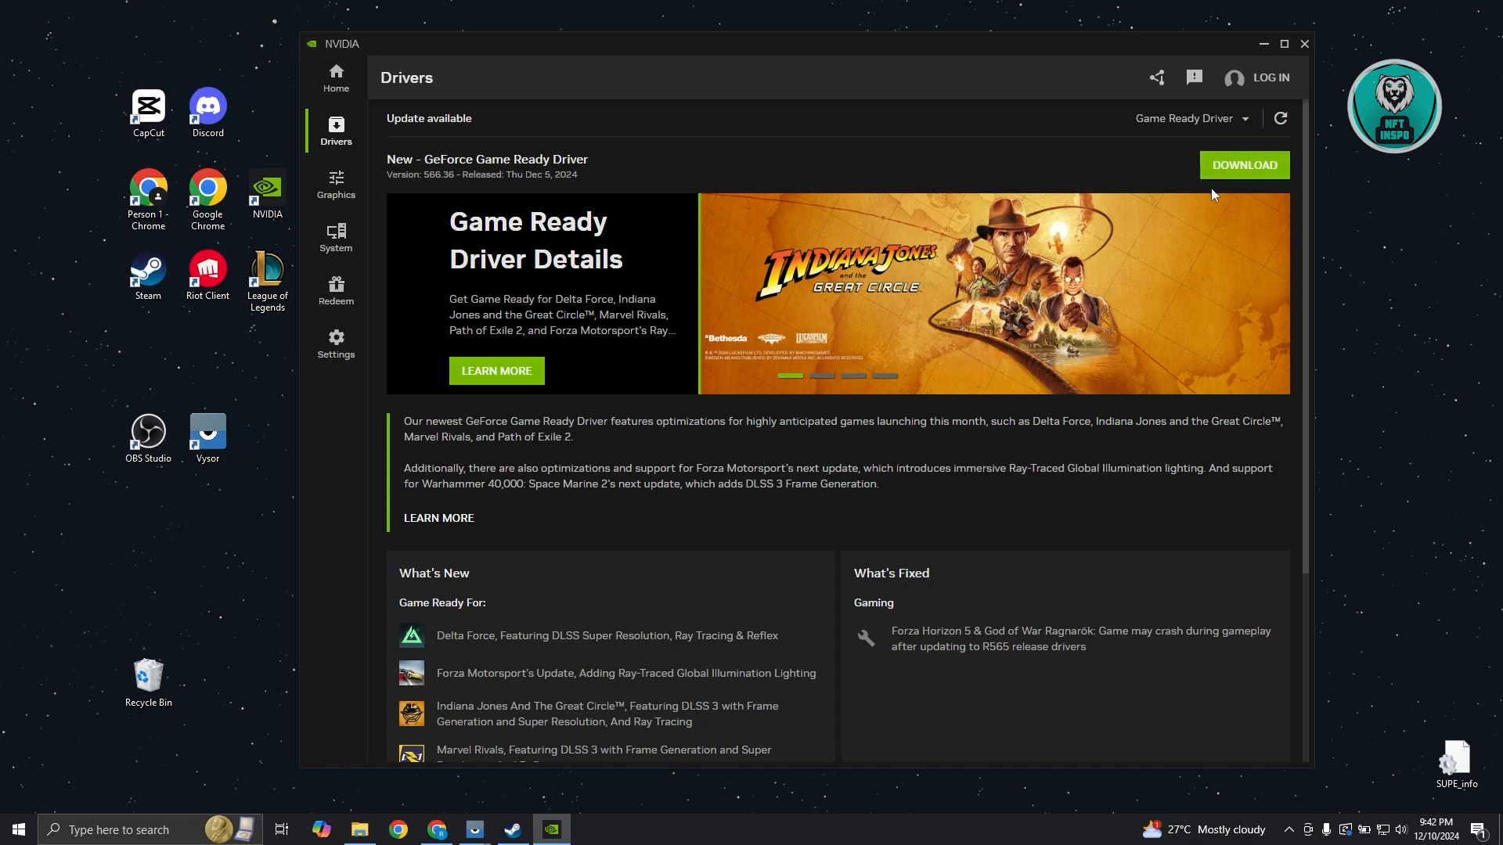
{"action": "mouse_move", "coordinate": [451, 118]}
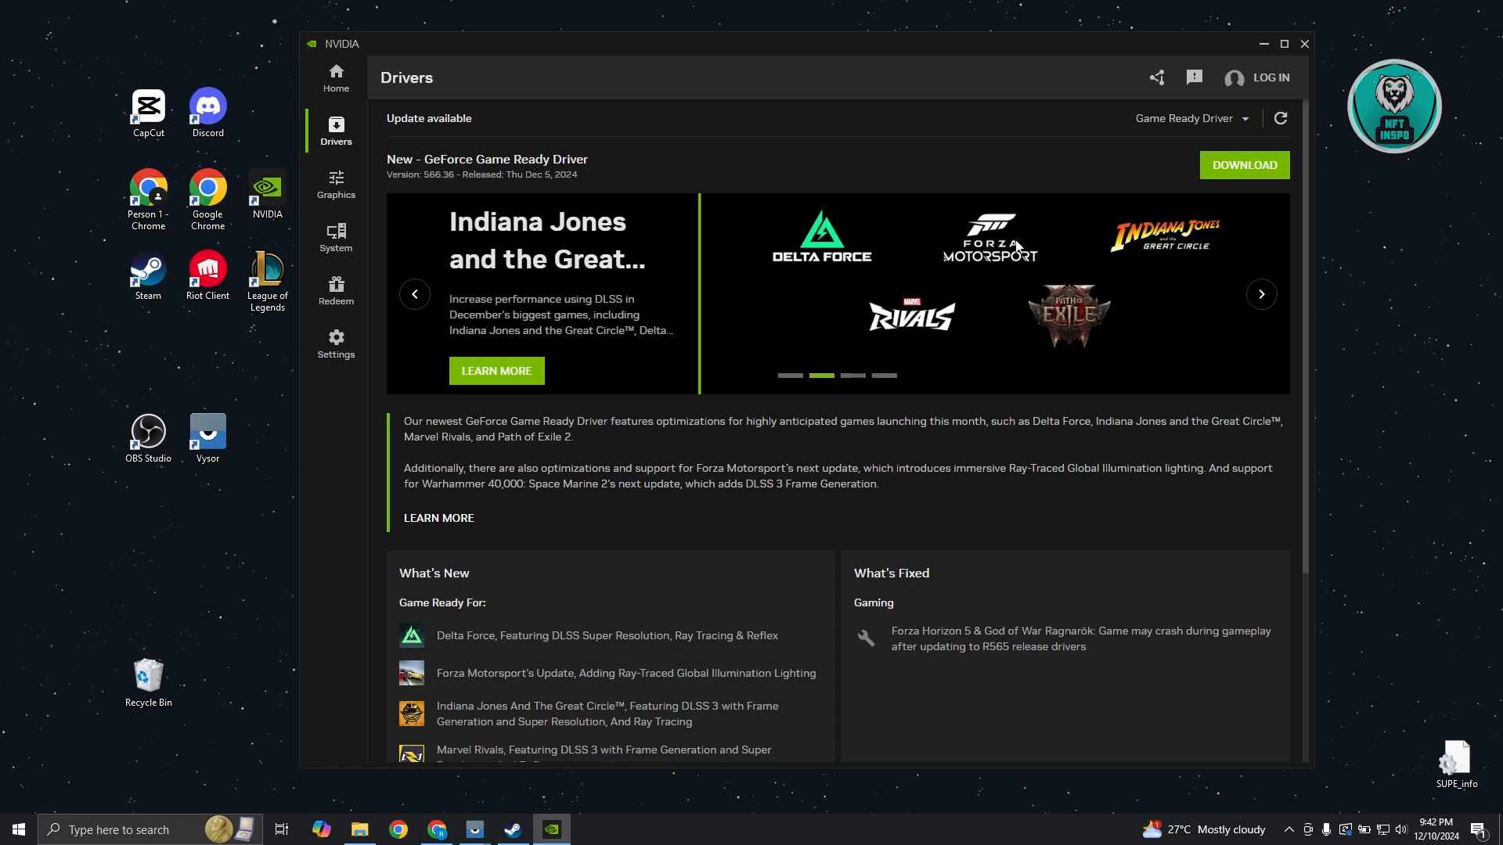
{"action": "mouse_move", "coordinate": [1073, 342]}
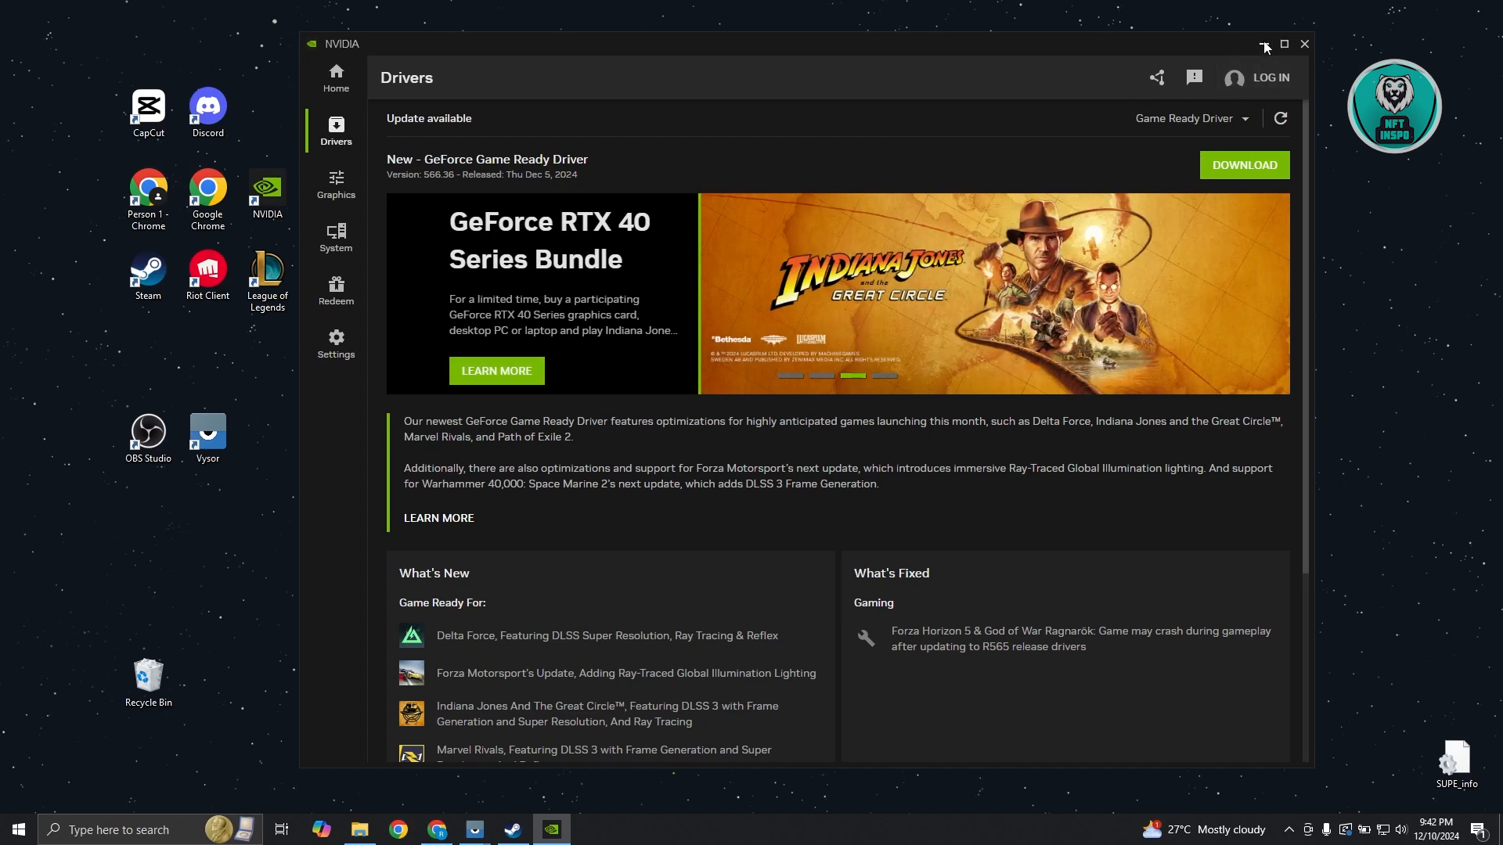
{"action": "mouse_move", "coordinate": [832, 175]}
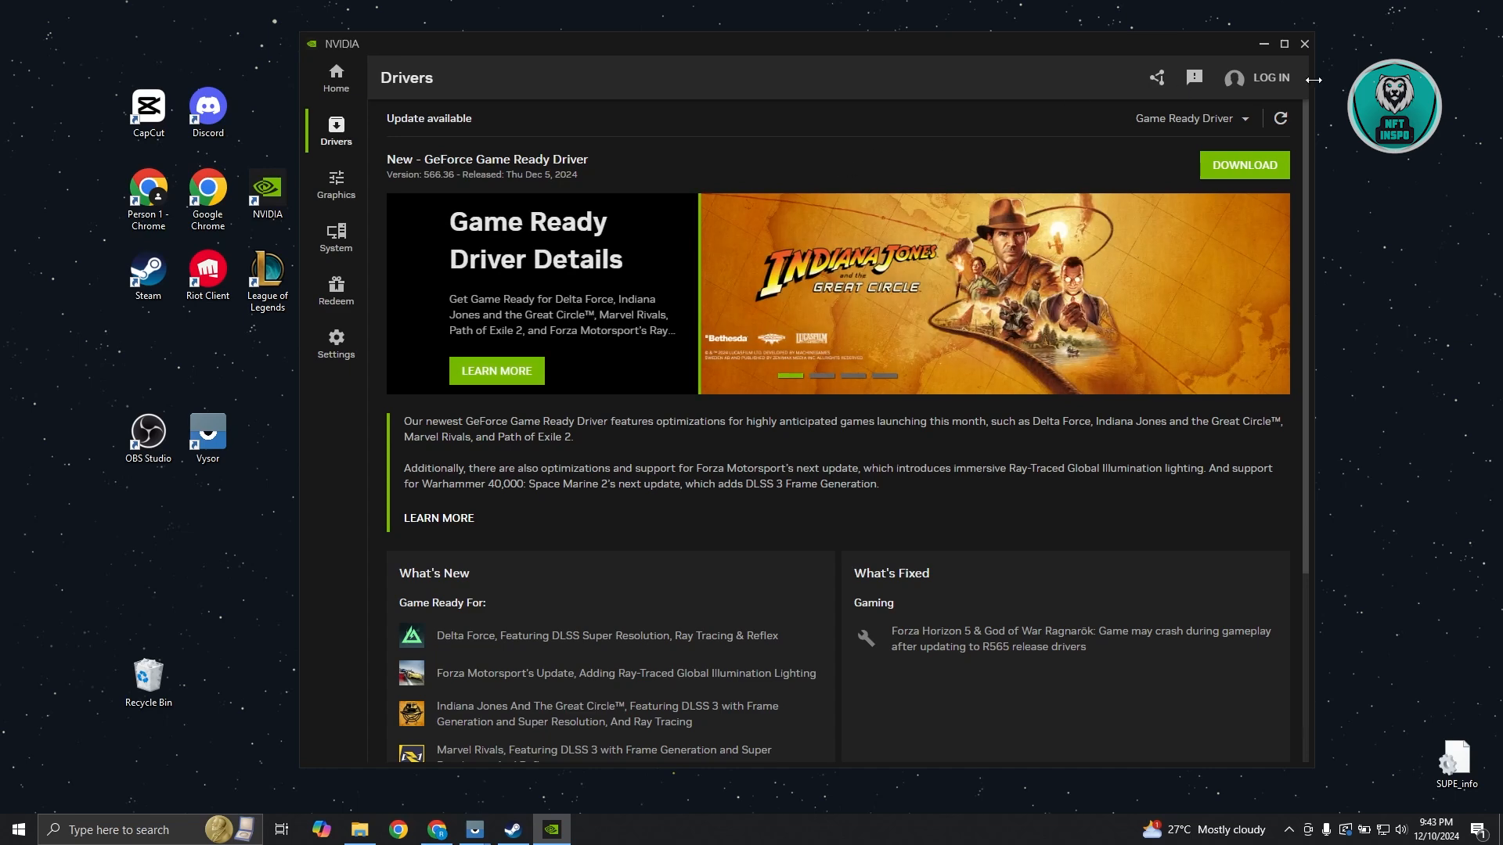
{"action": "mouse_move", "coordinate": [1263, 44]}
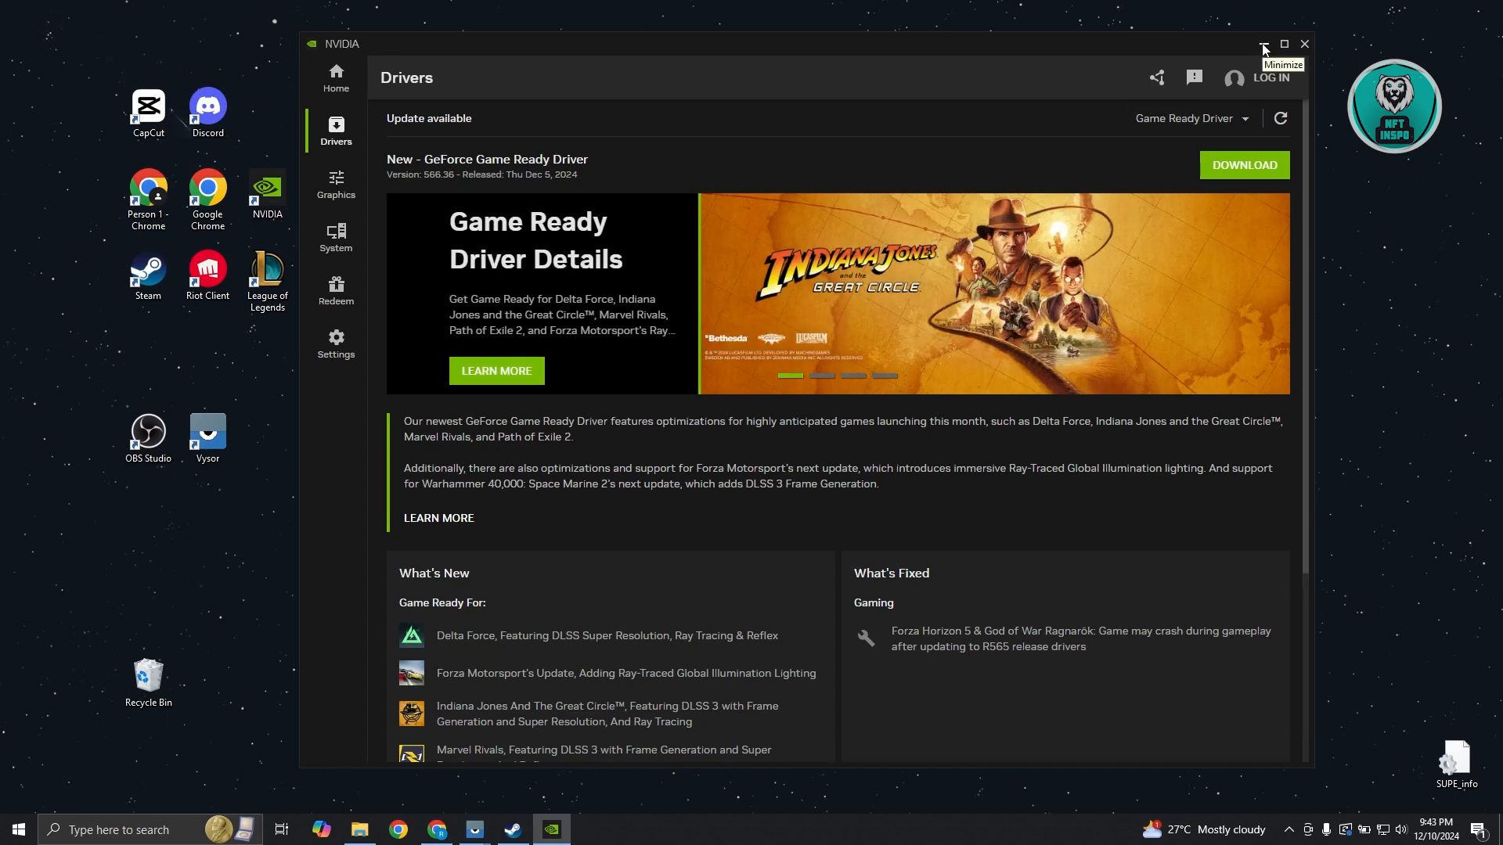
{"action": "left_click", "coordinate": [1263, 44]}
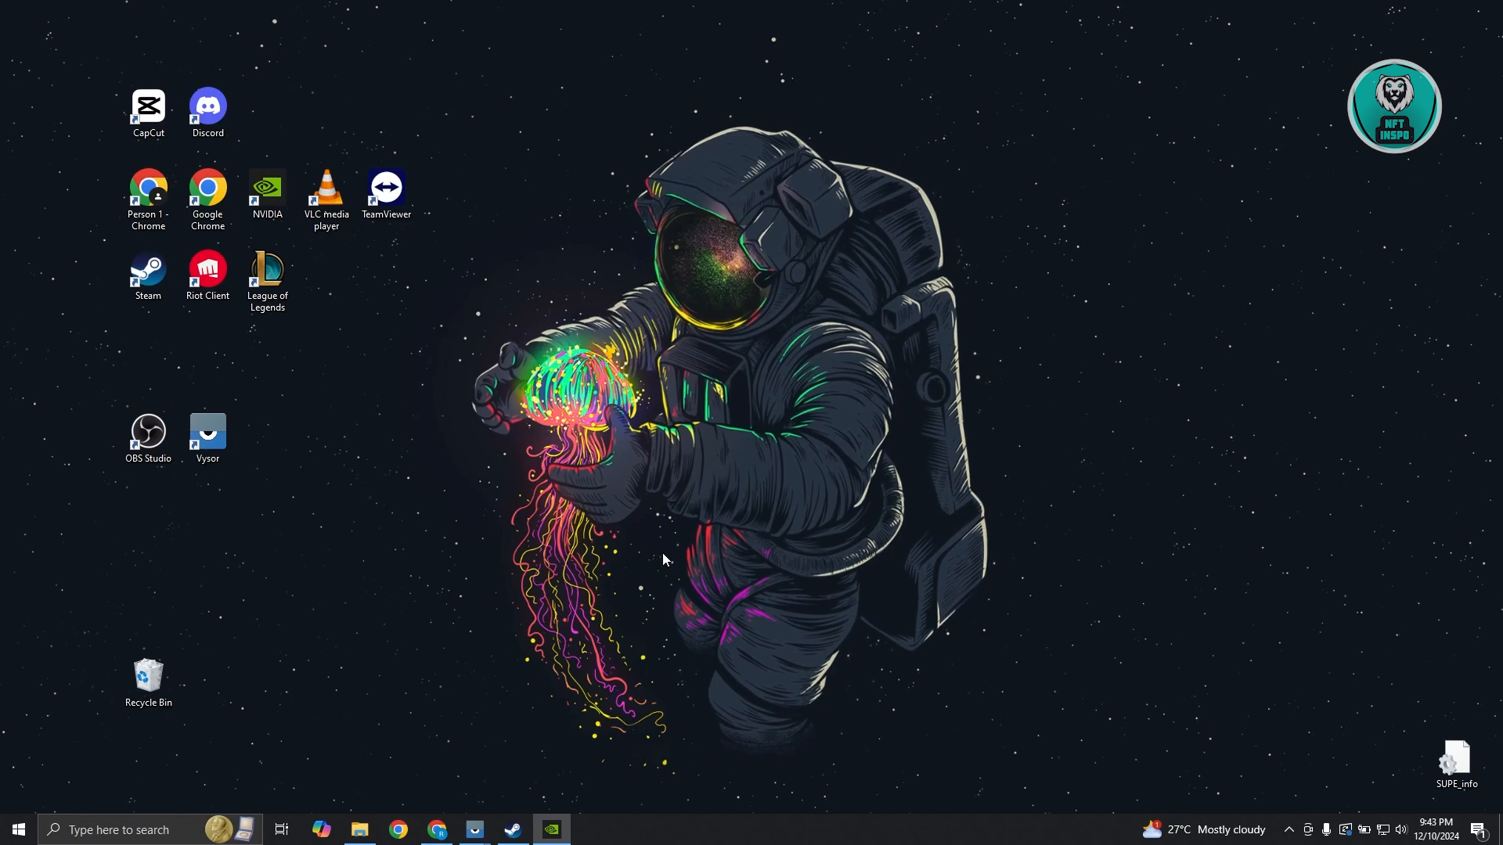
{"action": "mouse_move", "coordinate": [542, 670]}
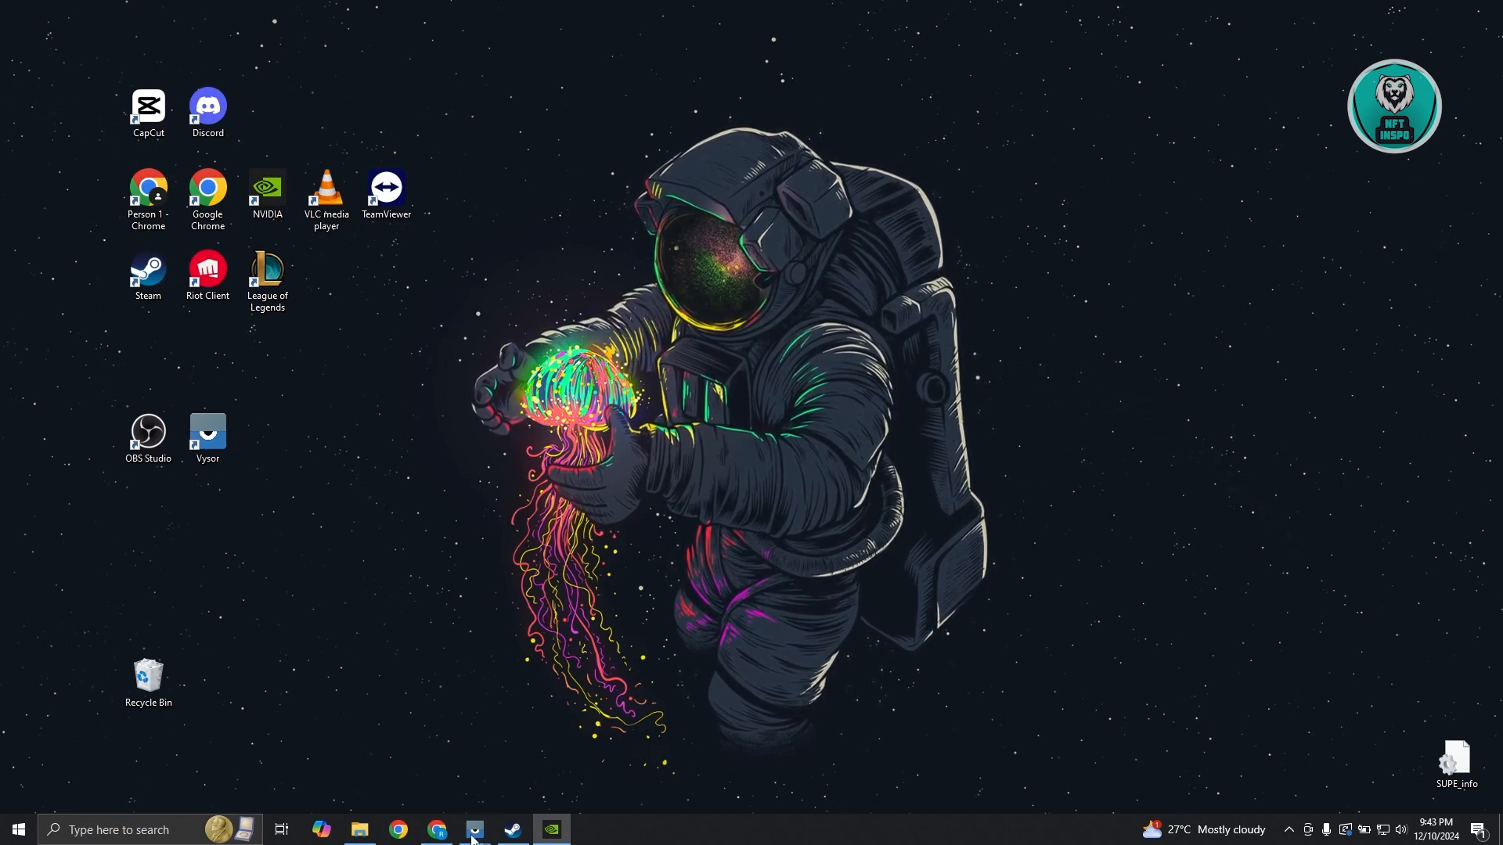
Scroll the Path of Exile 2 store page to System Requirements and highlight 8 GB RAM
{"action": "left_click", "coordinate": [436, 830]}
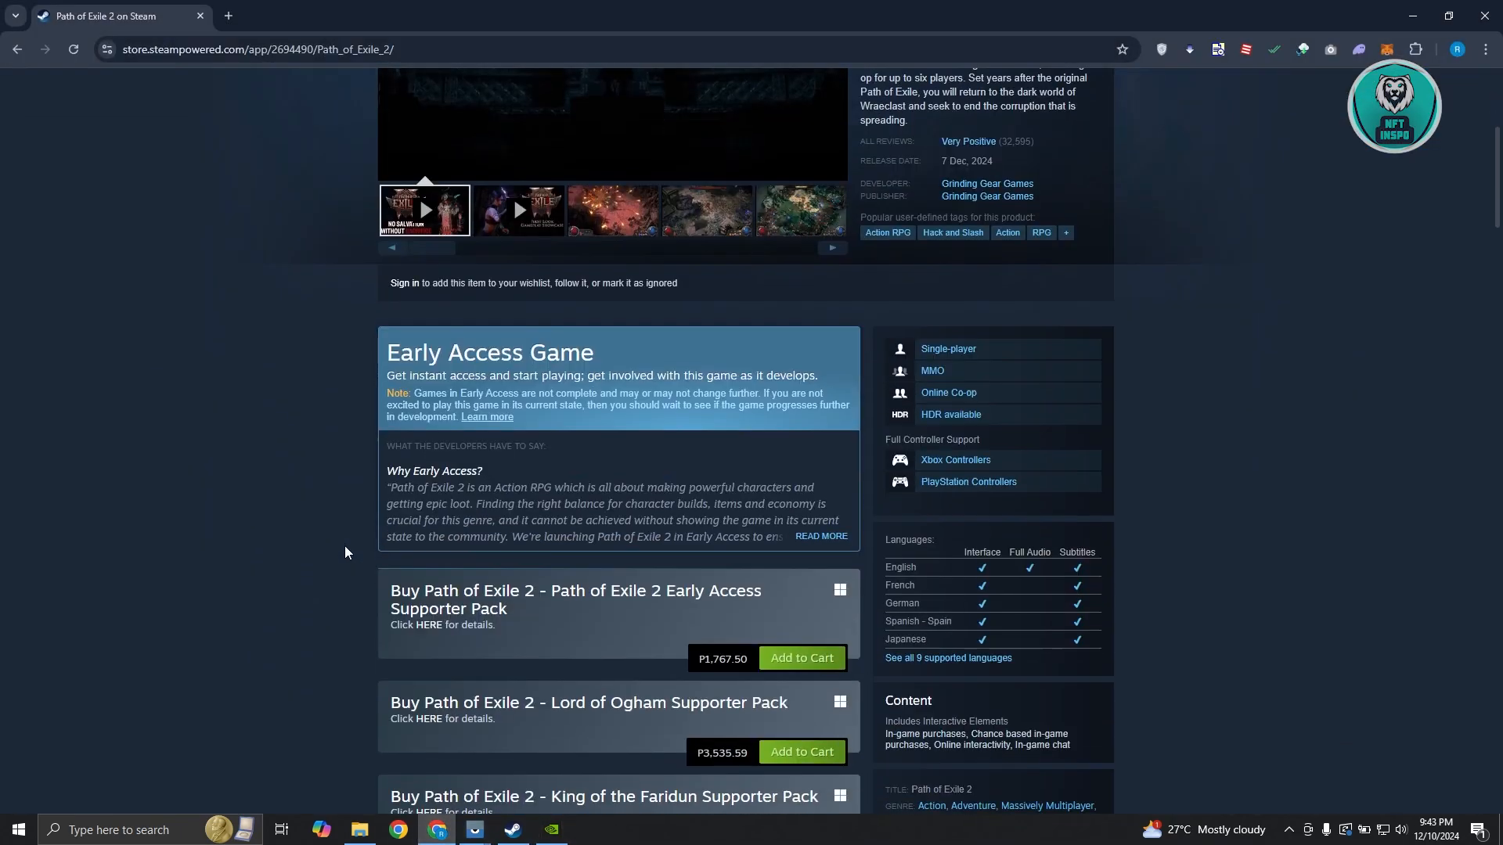
{"action": "scroll", "scroll_direction": "down", "scroll_amount": 3}
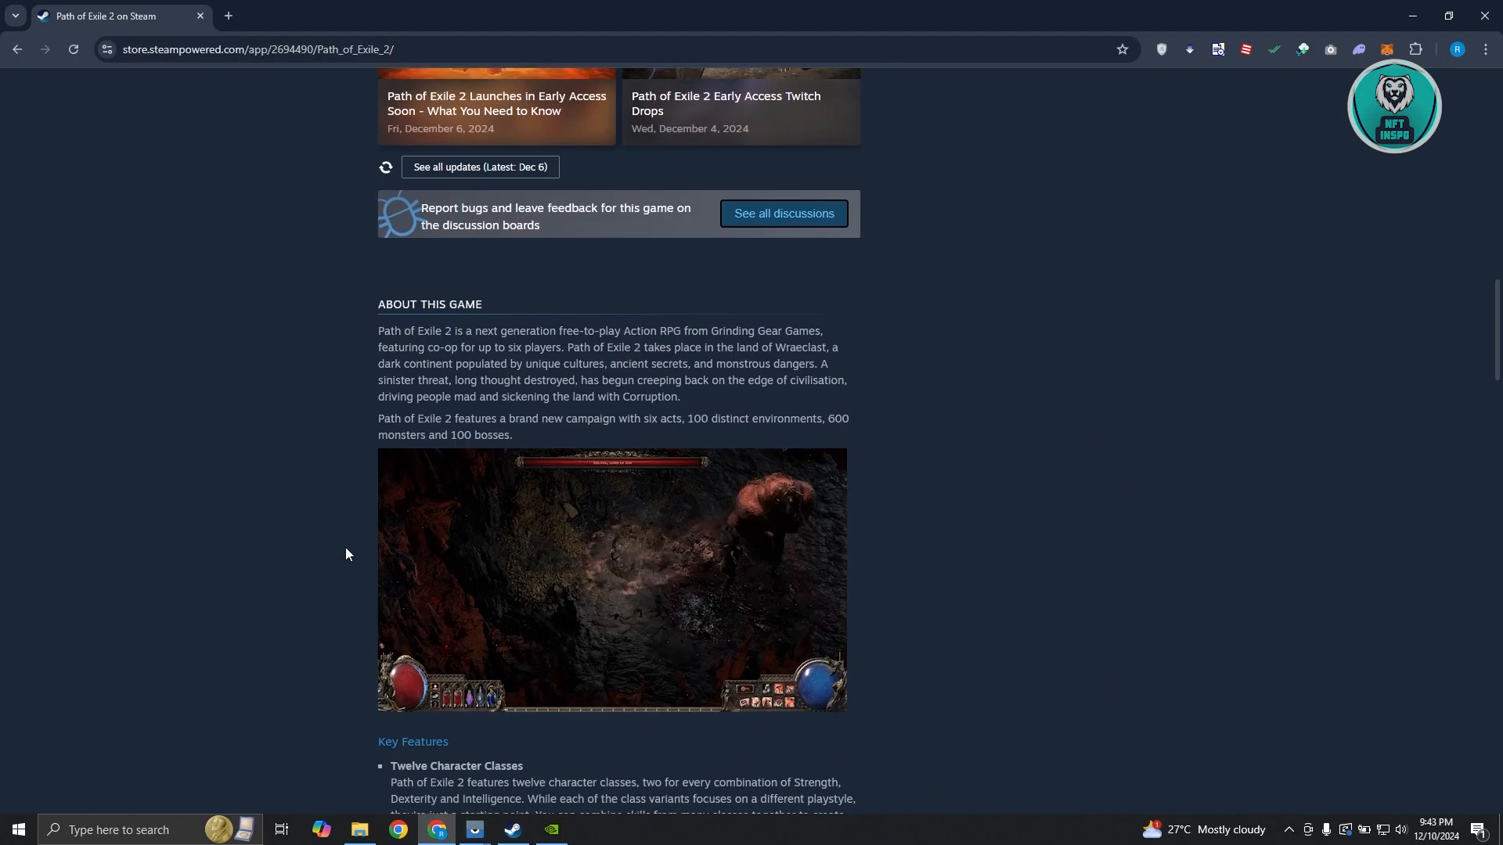
{"action": "scroll", "scroll_direction": "down", "scroll_amount": 3}
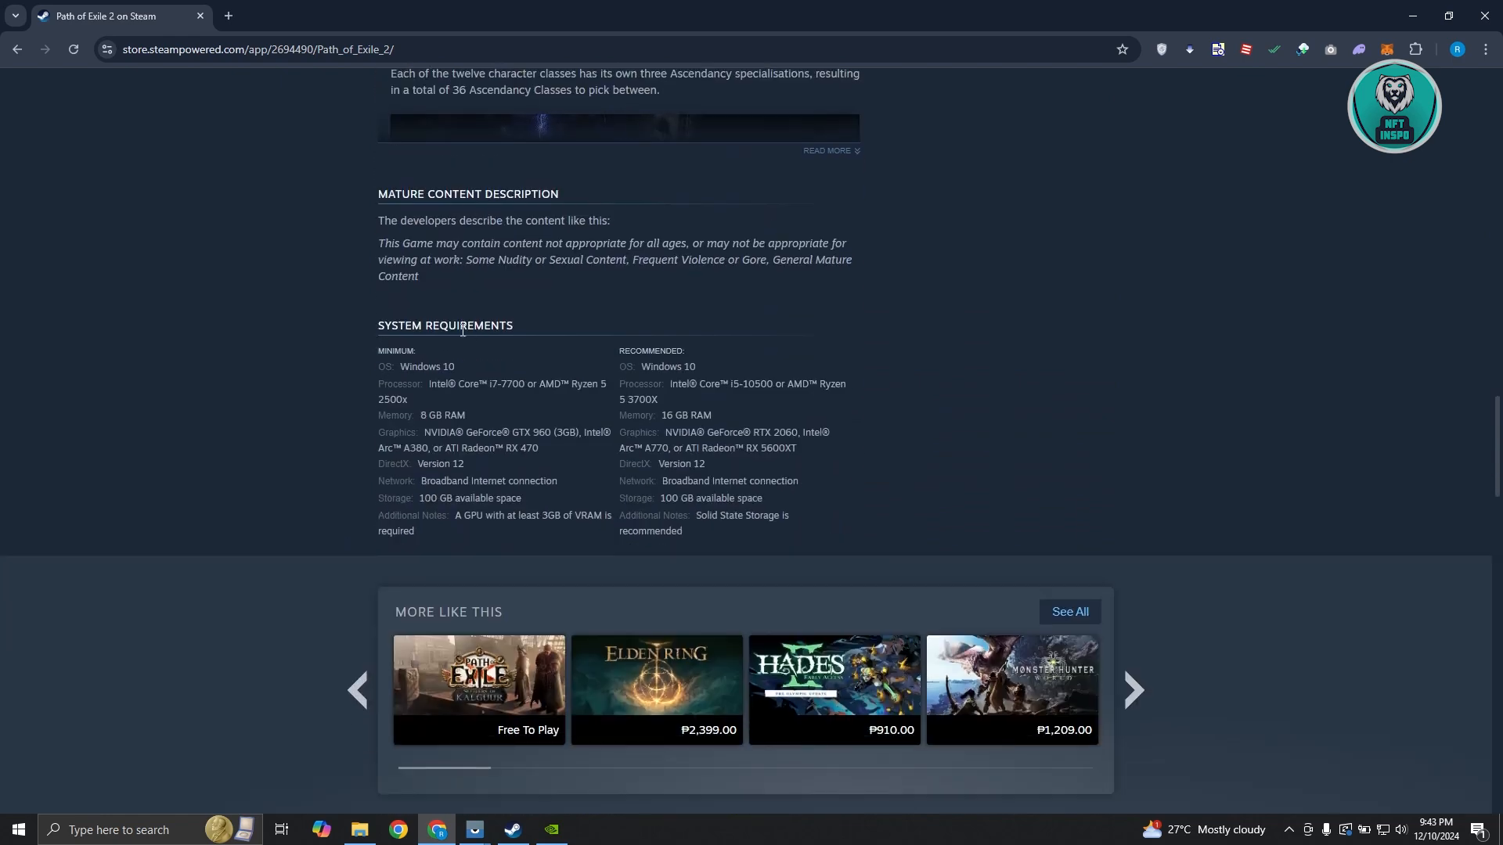
{"action": "mouse_move", "coordinate": [467, 539]}
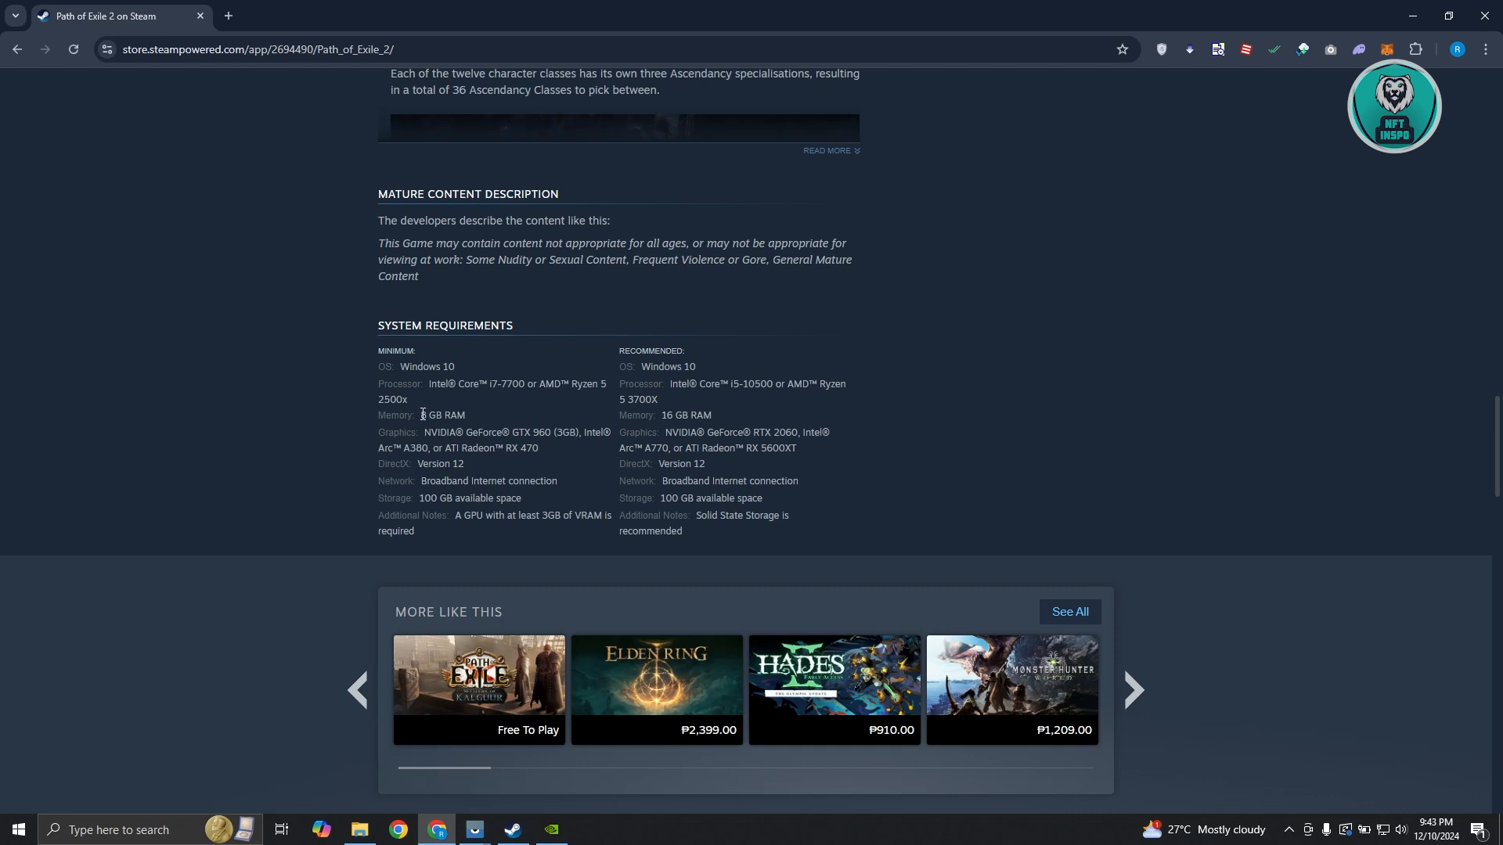
{"action": "double_click", "coordinate": [441, 415]}
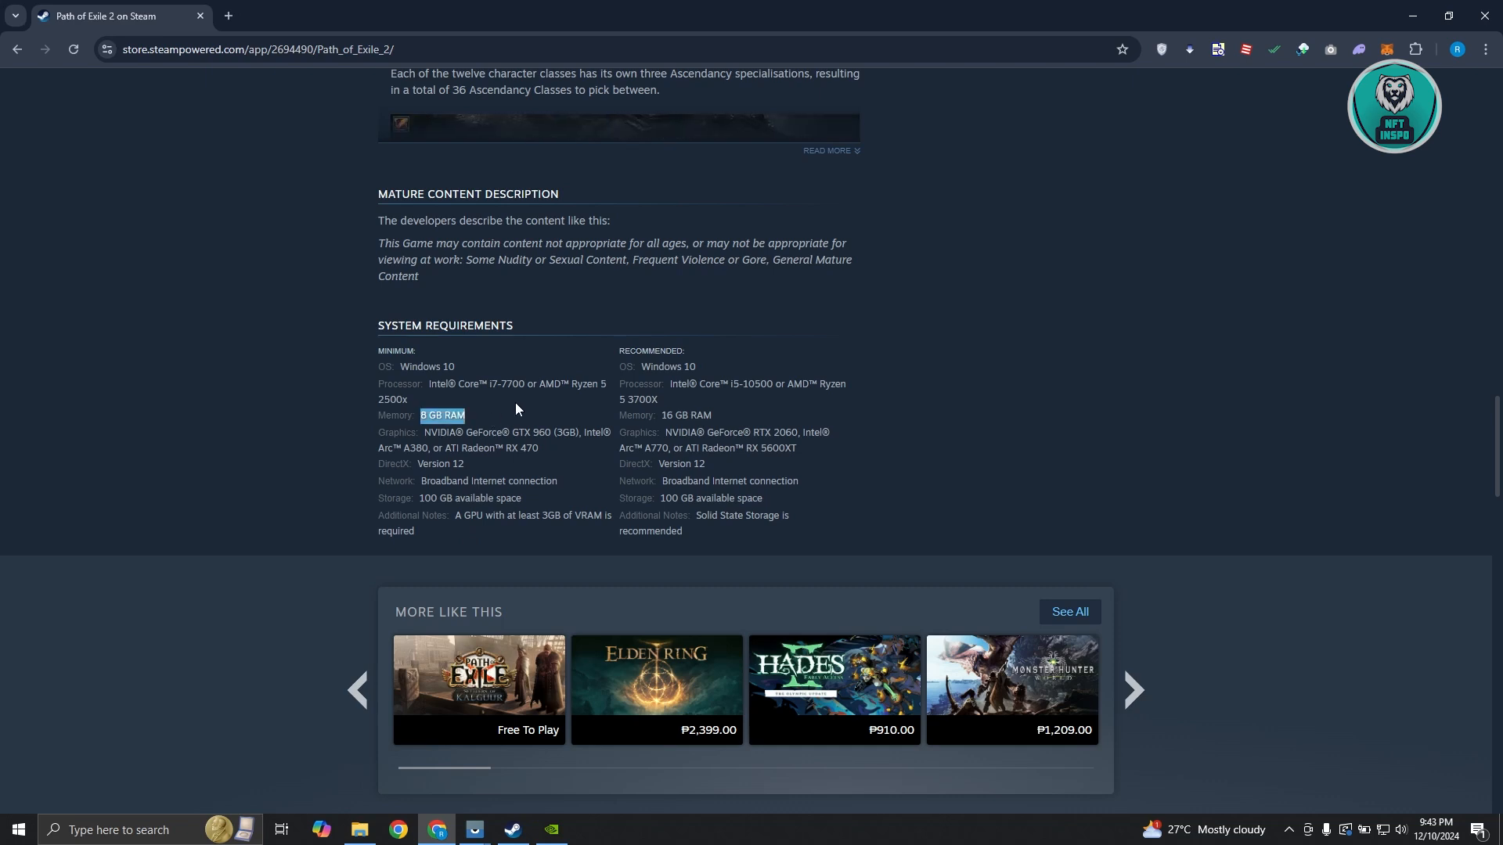
{"action": "mouse_move", "coordinate": [474, 467]}
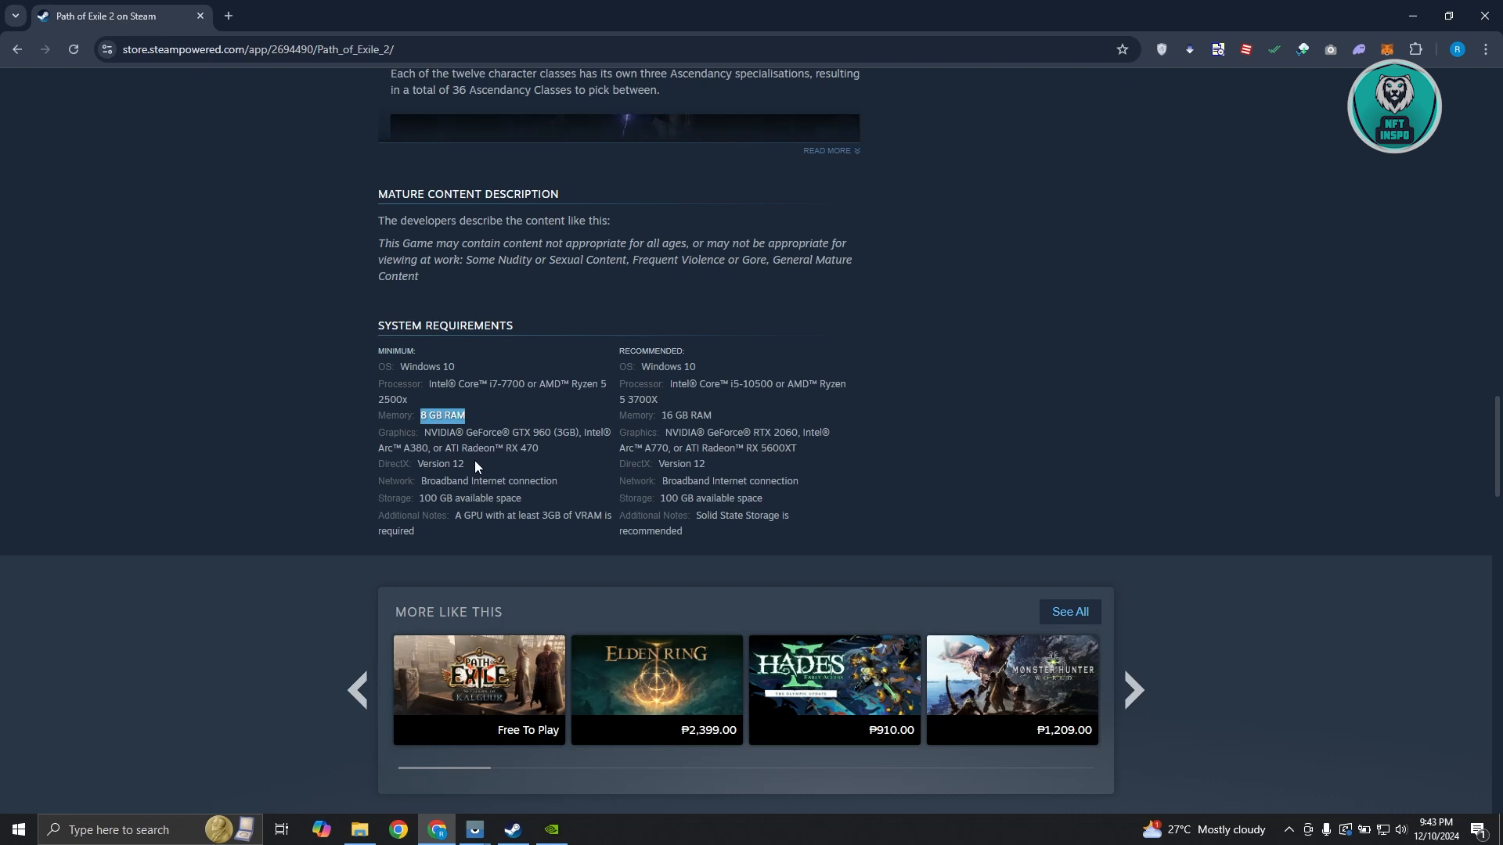
{"action": "mouse_move", "coordinate": [481, 409]}
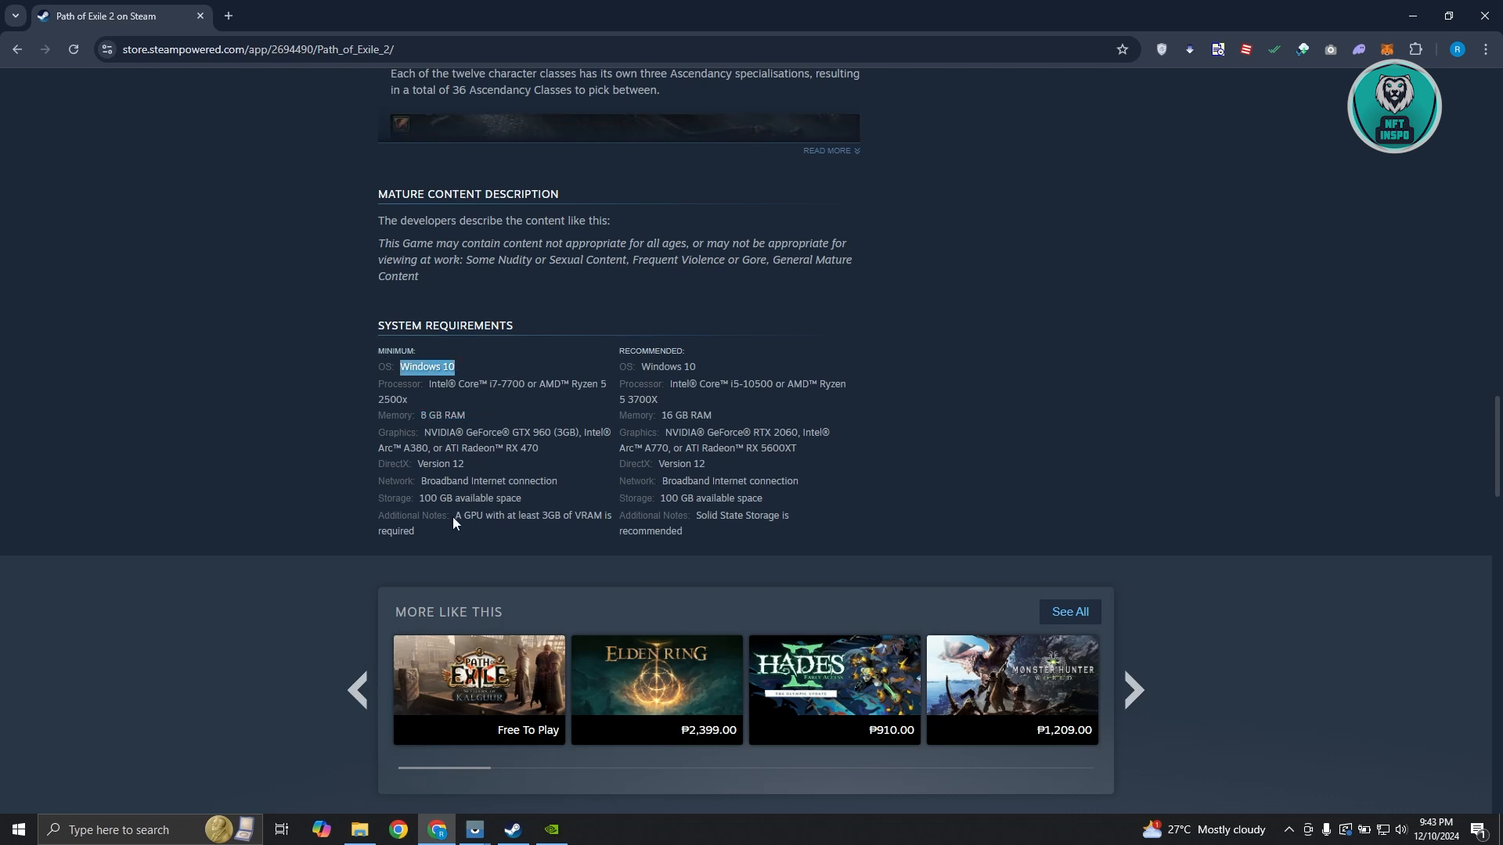
{"action": "mouse_move", "coordinate": [683, 572]}
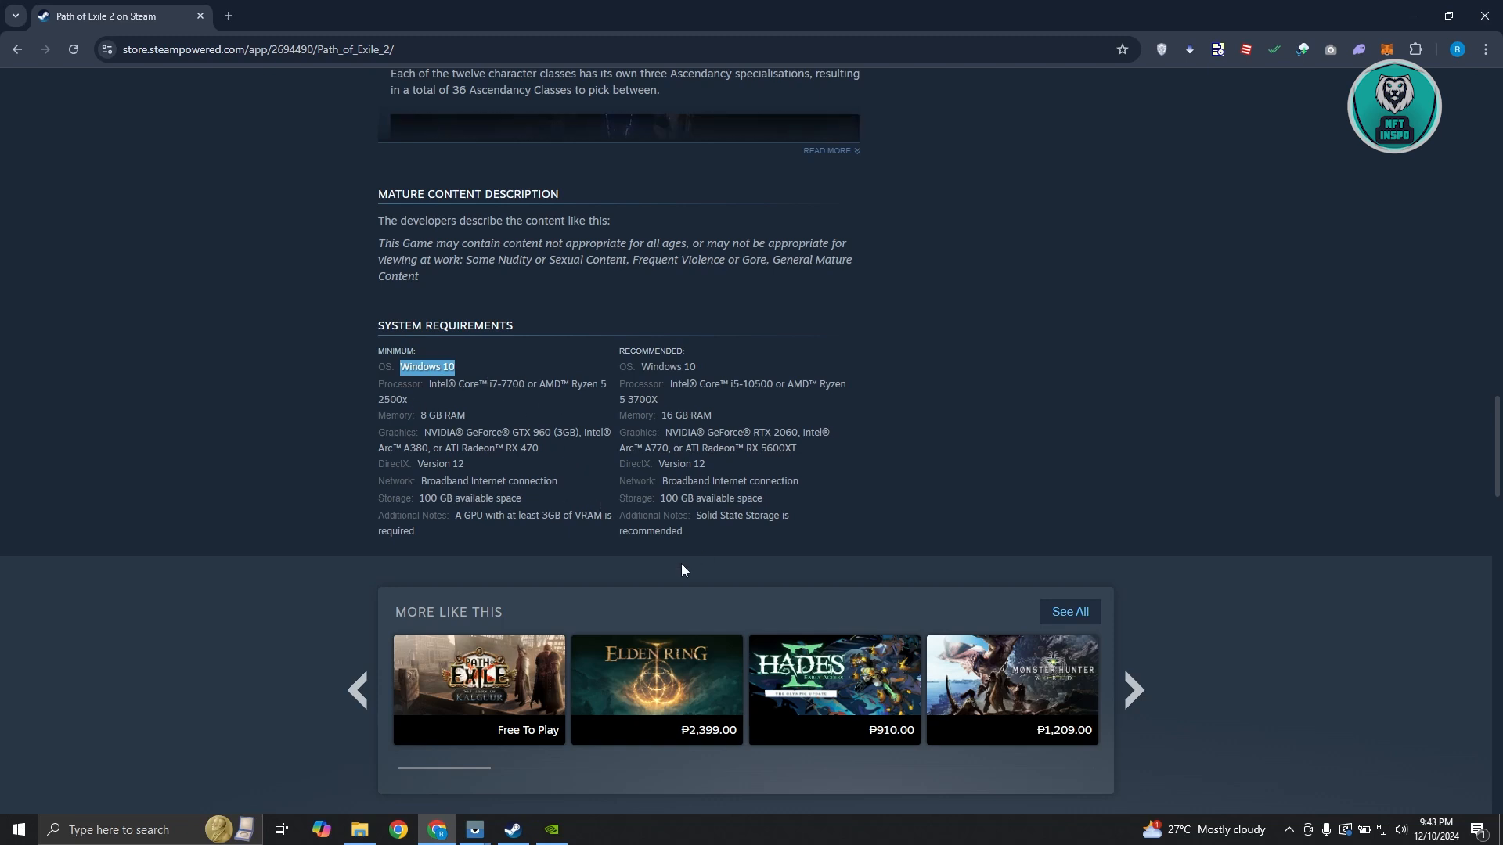
{"action": "mouse_move", "coordinate": [529, 461]}
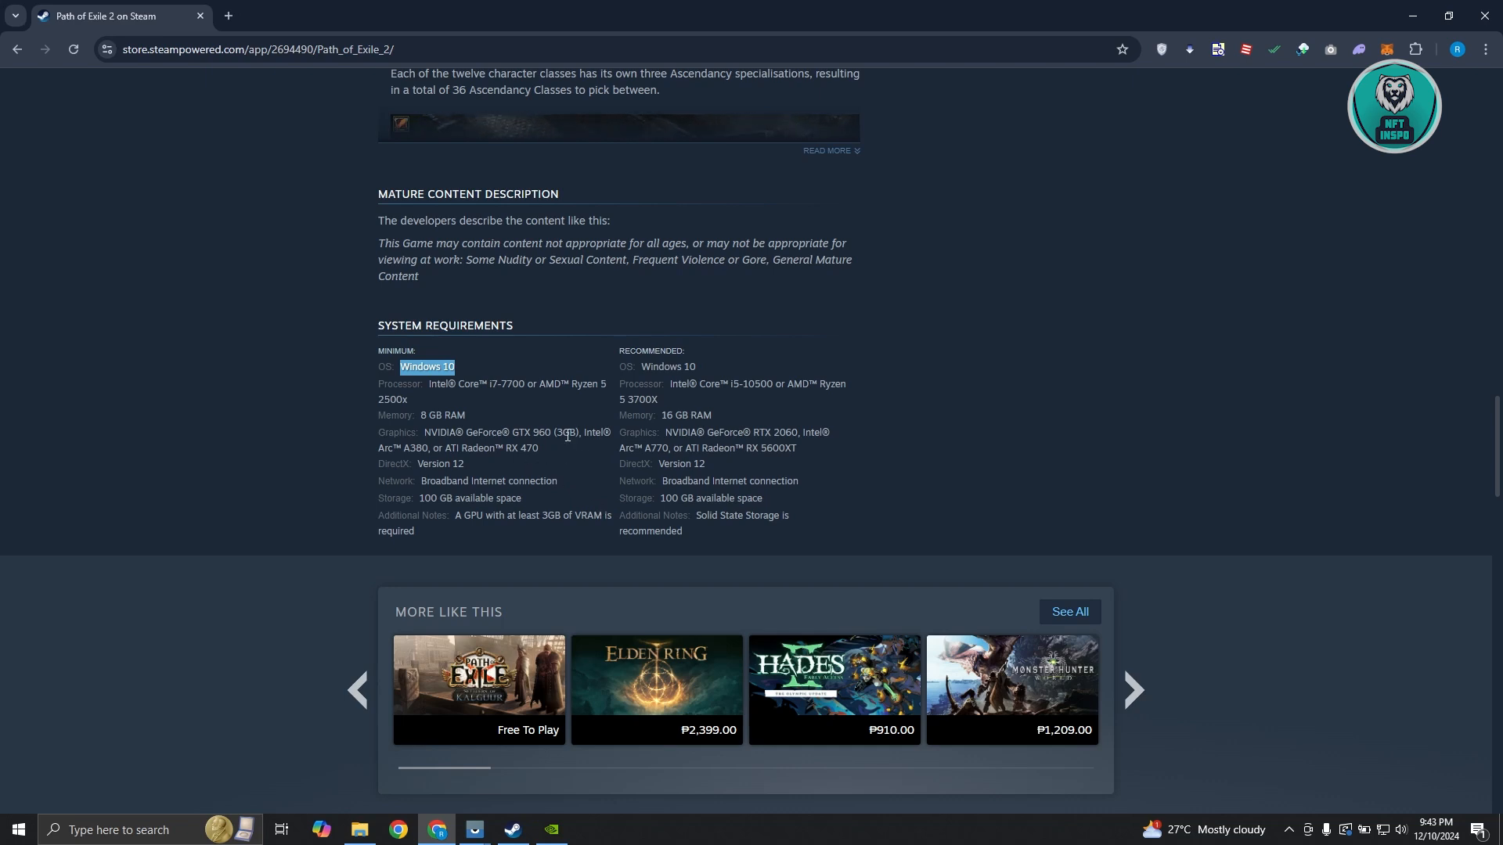
{"action": "mouse_move", "coordinate": [524, 357]}
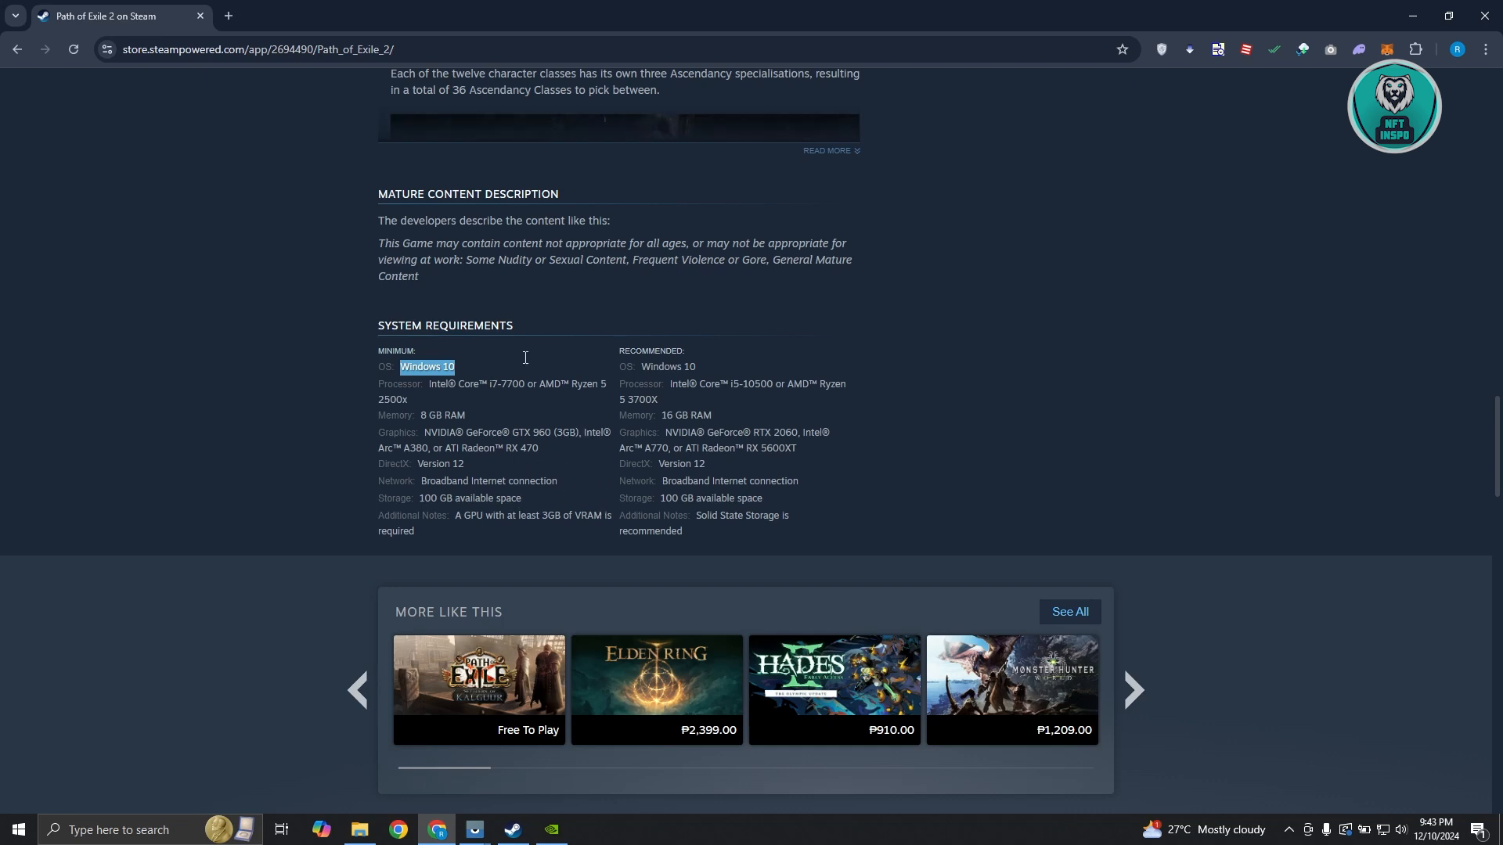
{"action": "mouse_move", "coordinate": [490, 539]}
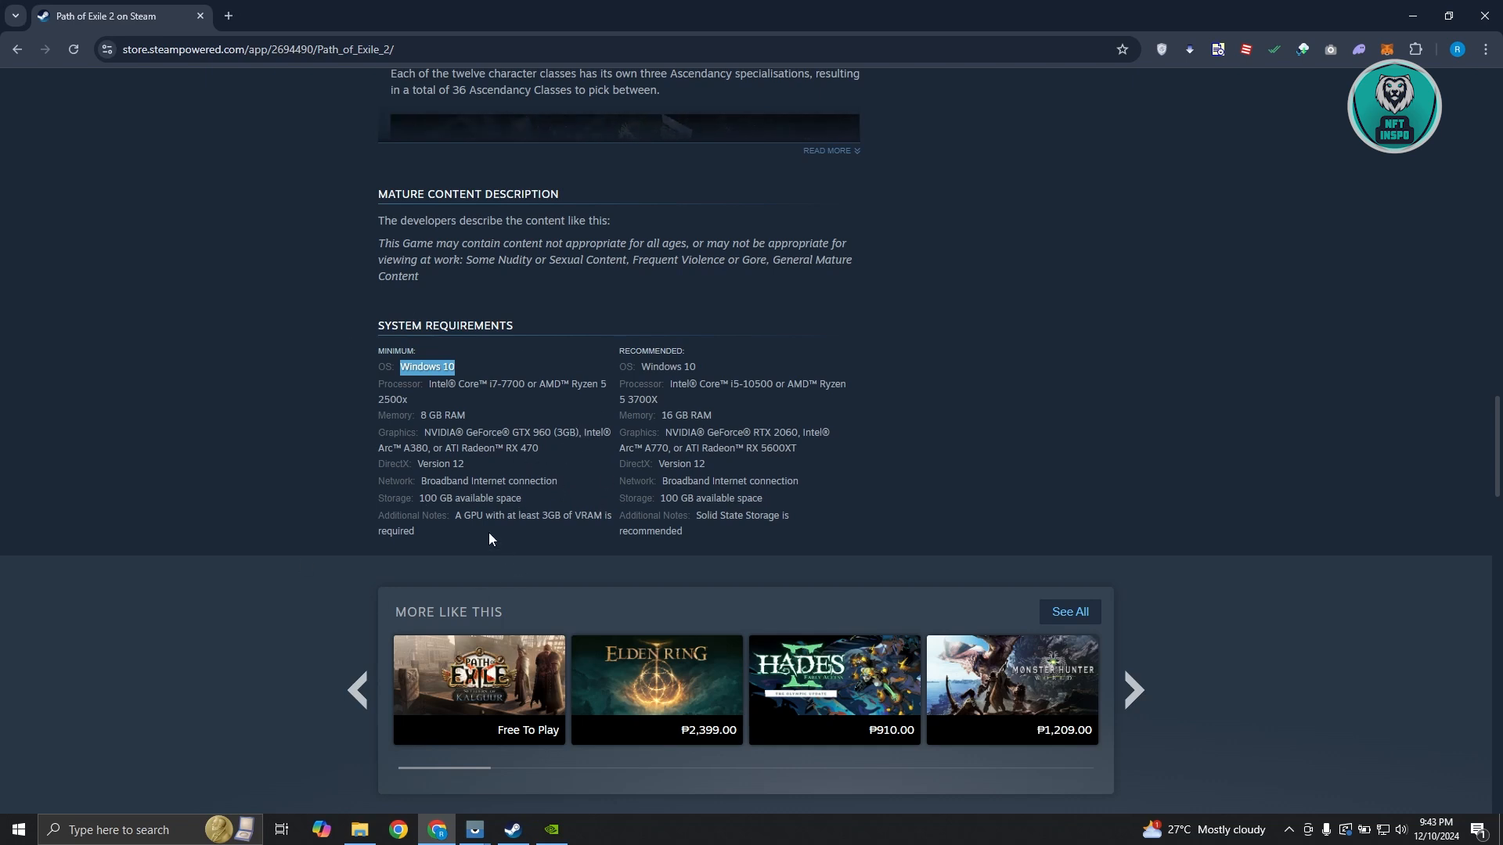